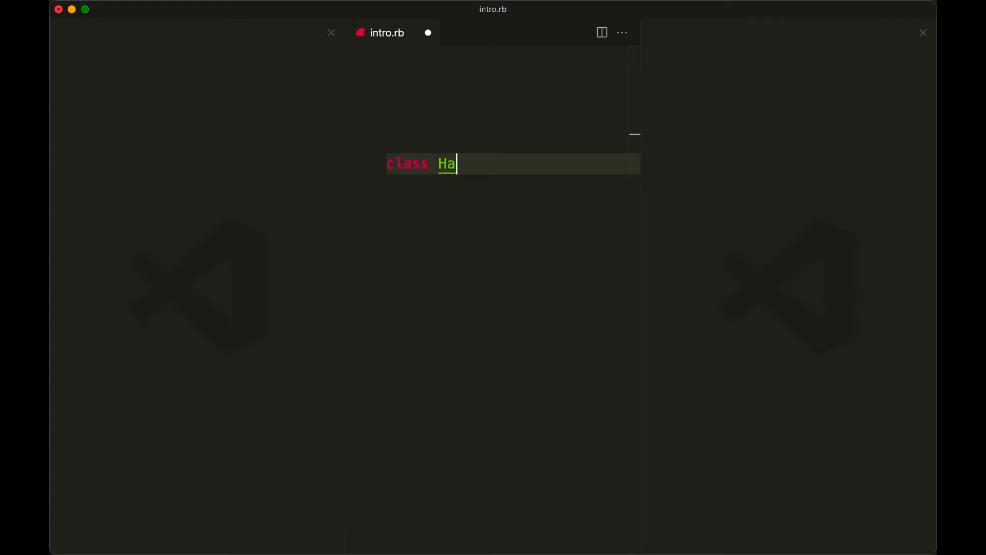
Step: Type the HanamiMastery class in intro.rb and call it with HanamiMastery.new.()
type("namiMastery")
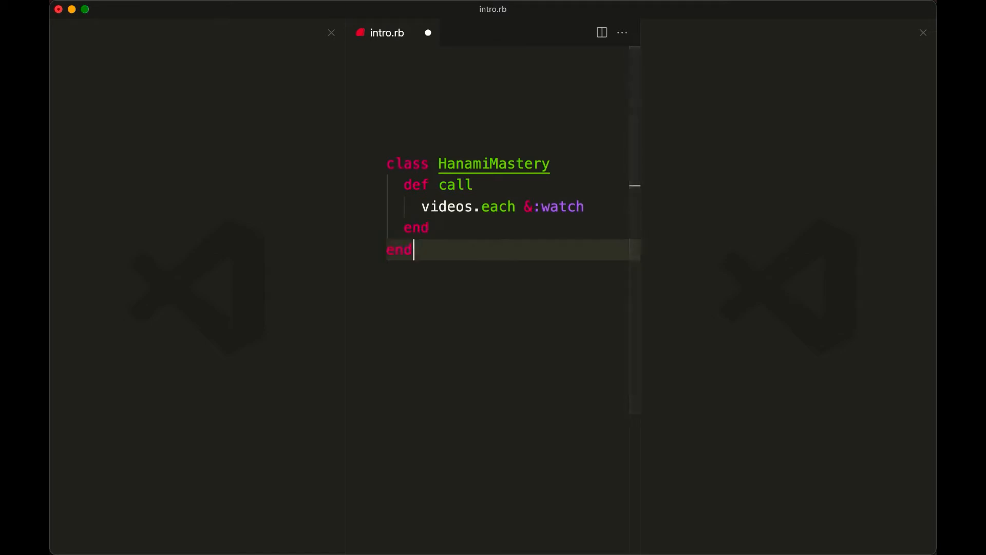
type("HanamiMastery.new.()")
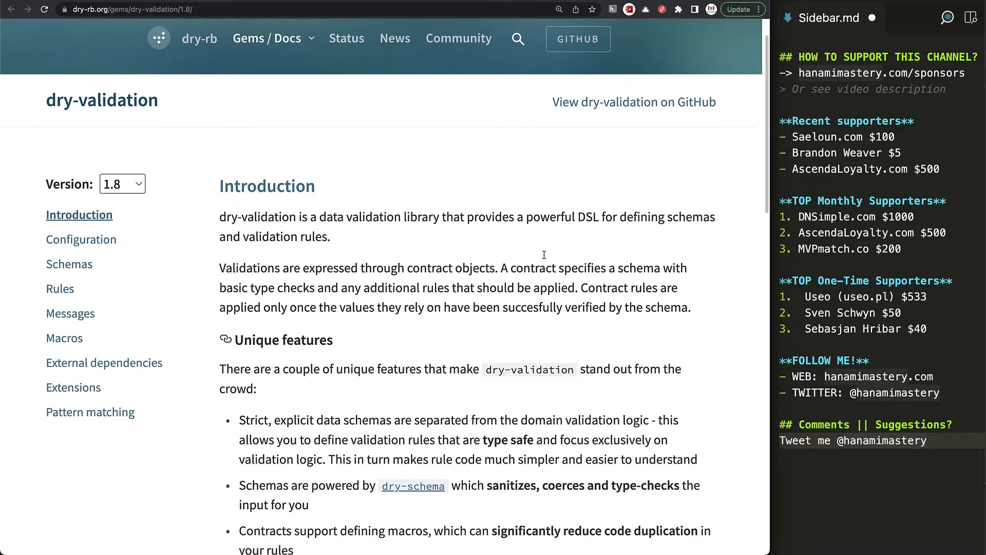
Step: Scroll the dry-validation introduction and follow its dry-schema documentation link
scroll("down", 3)
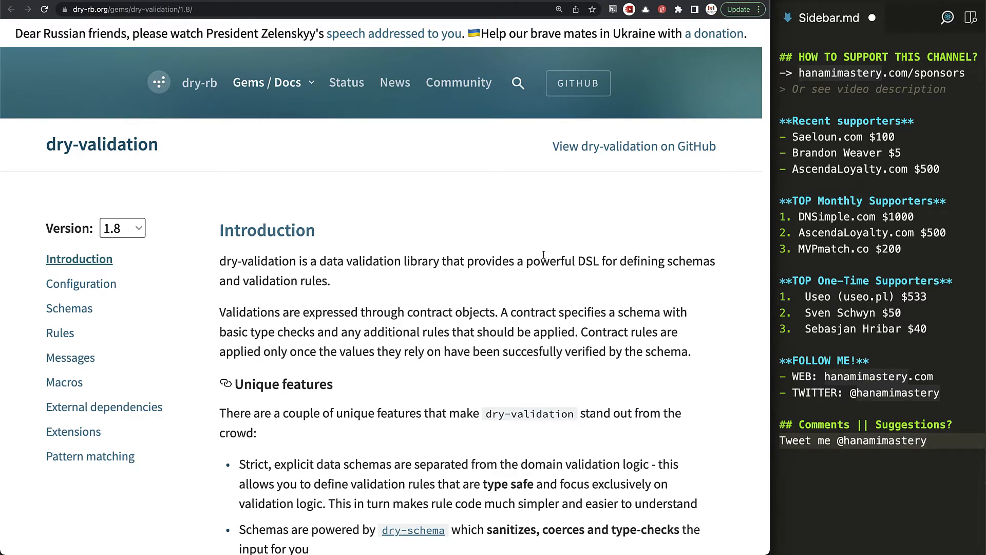
scroll("down", 3)
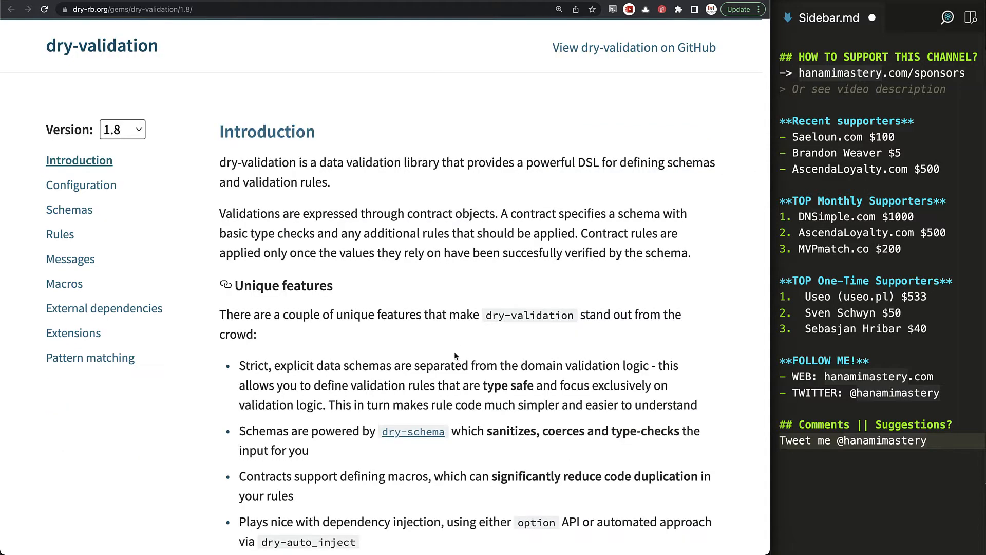
mouse_move(412, 431)
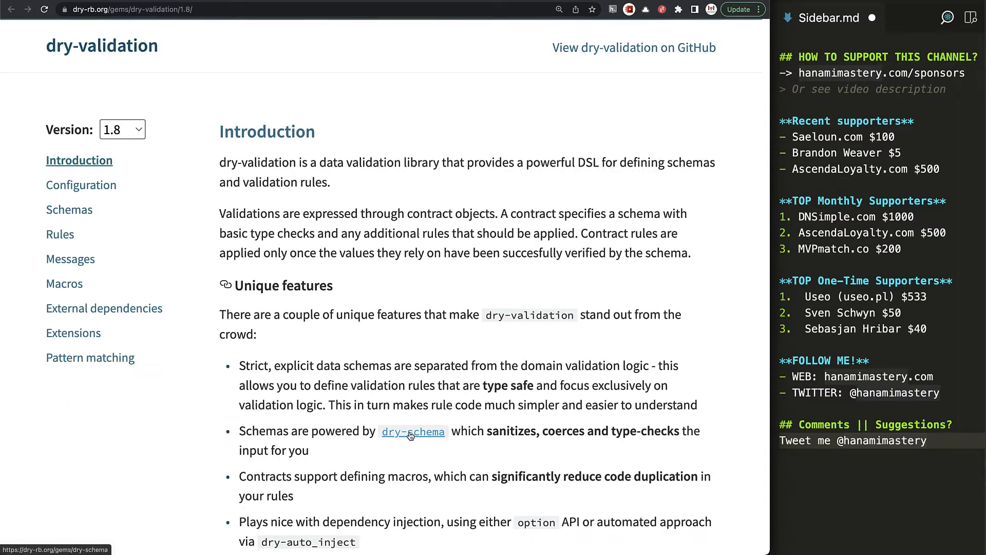
left_click(412, 432)
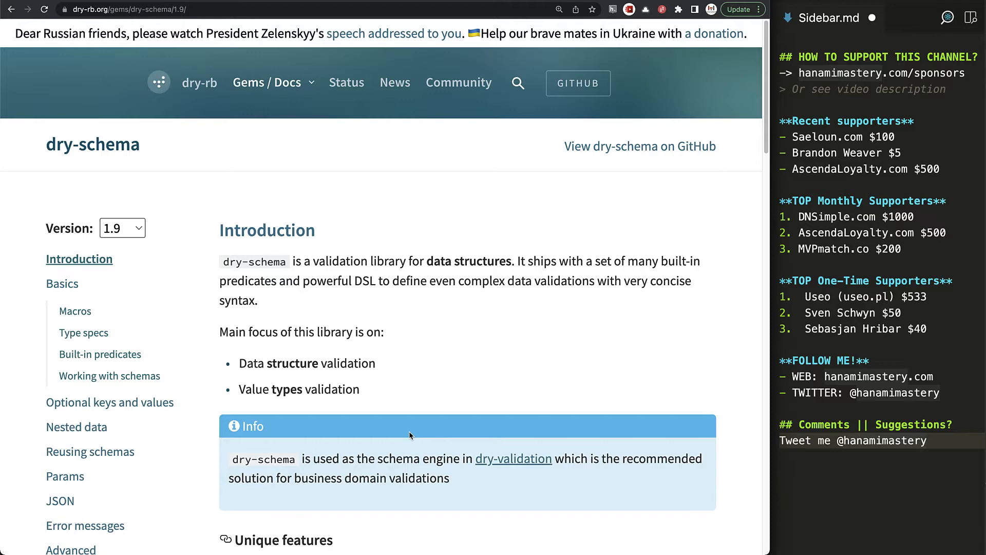
scroll("down", 3)
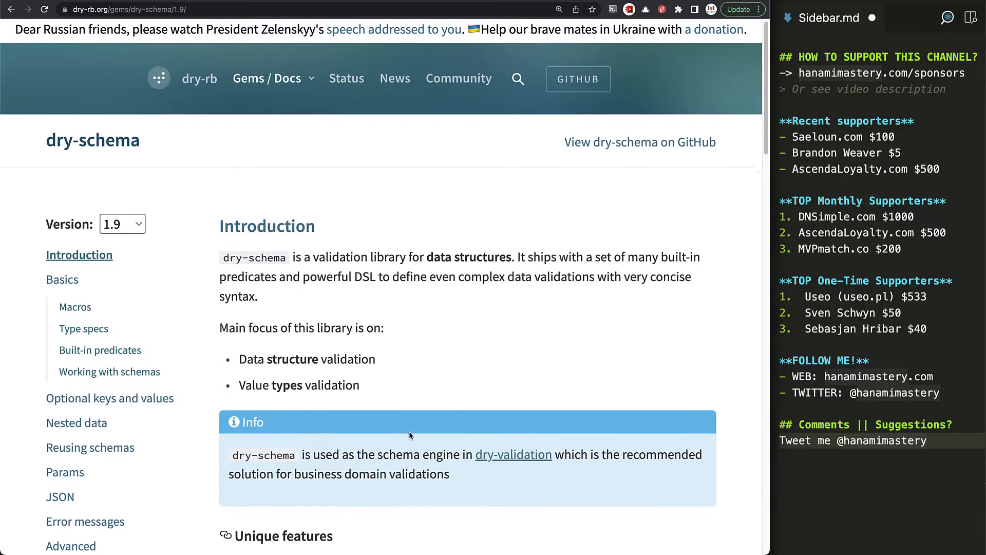
scroll("down", 3)
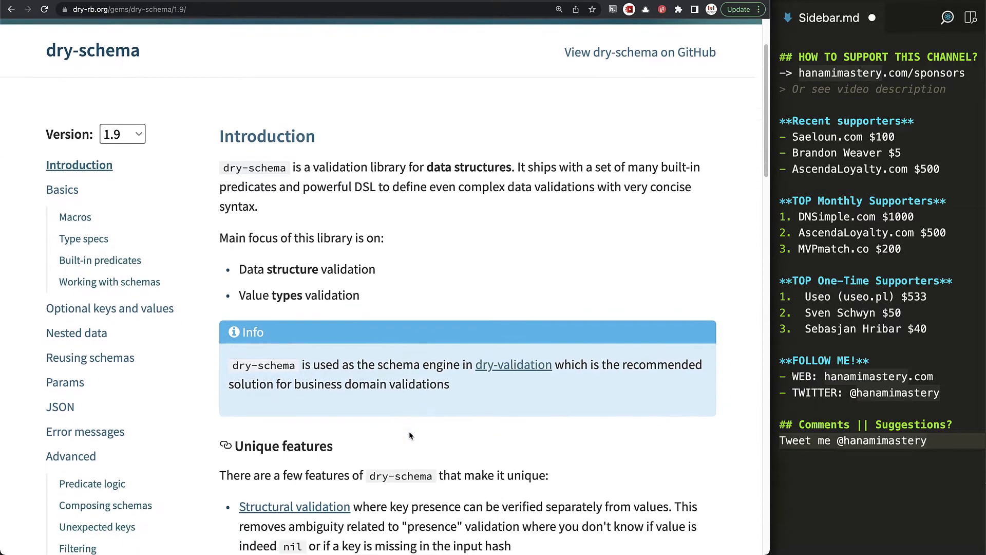
scroll("down", 3)
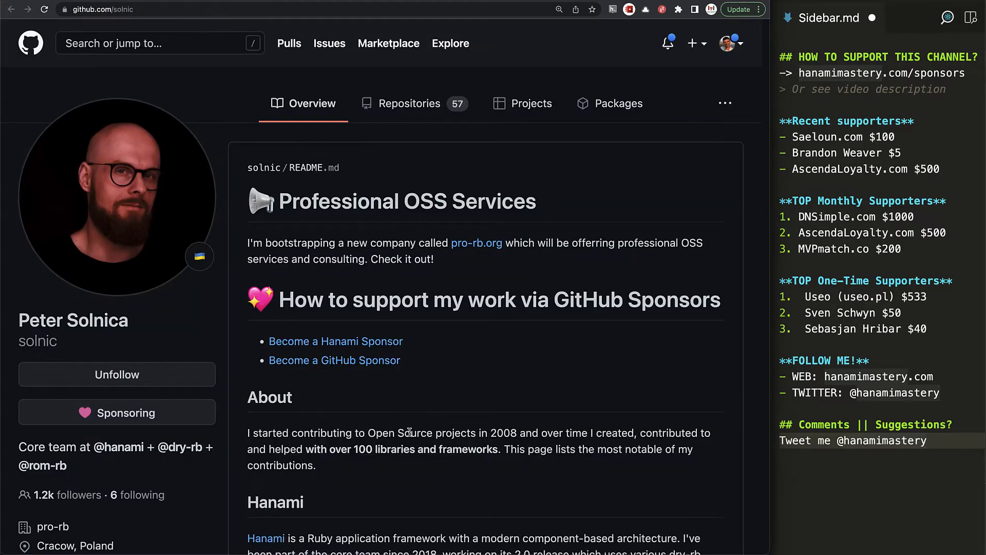
mouse_move(468, 428)
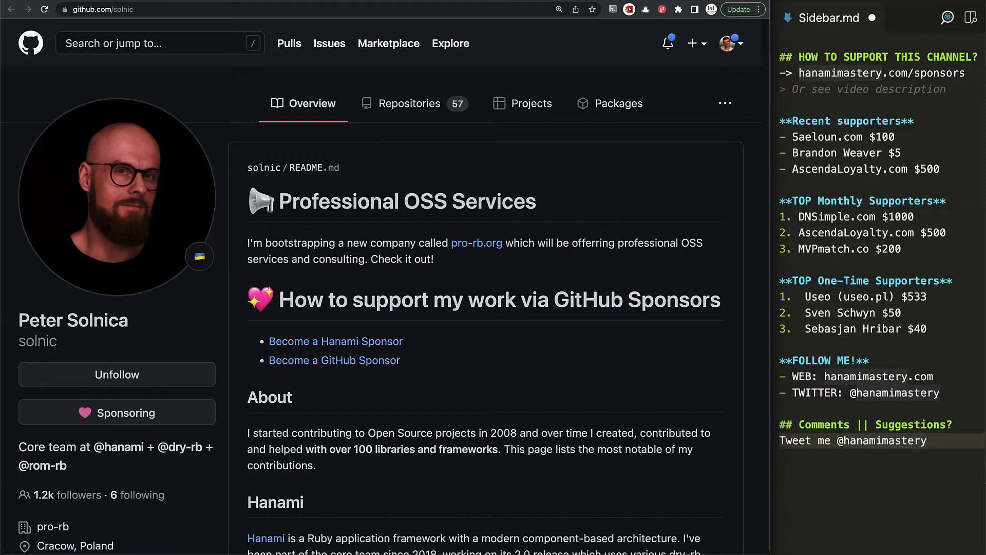
Step: Scroll down solnic's GitHub profile README
scroll("down", 3)
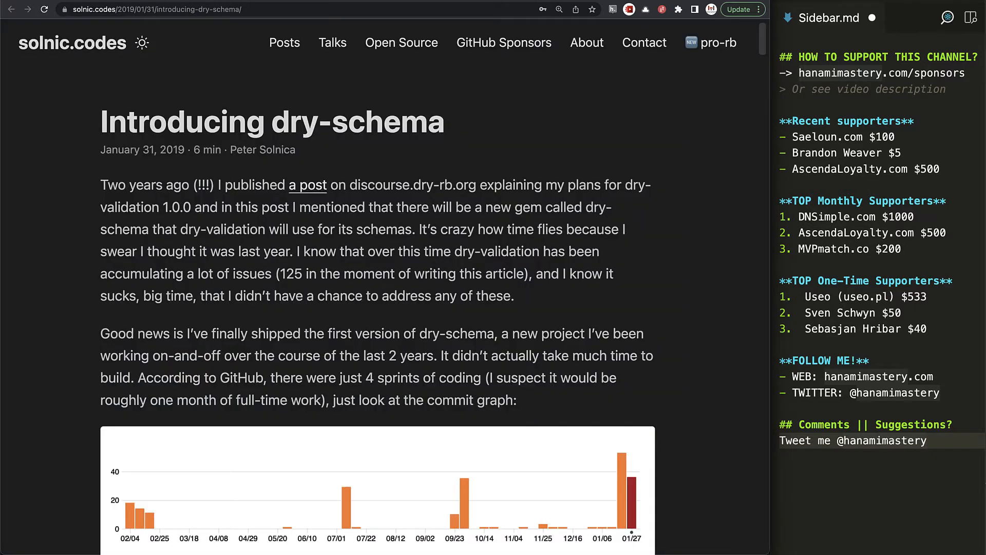
Step: Scroll through the 'Introducing dry-schema' post on solnic.codes
scroll("down", 3)
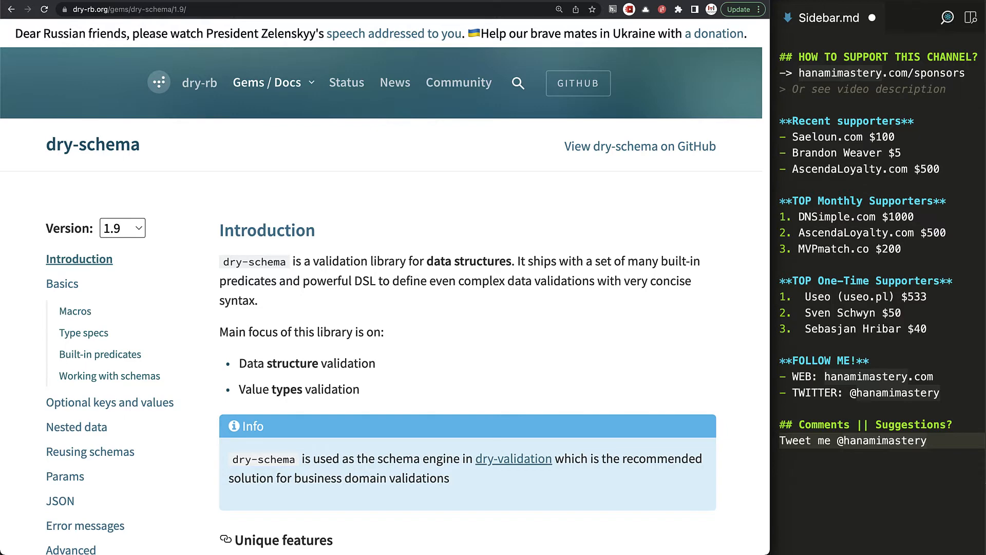
Step: Scroll the dry-schema docs down to the Unique features list
scroll("down", 3)
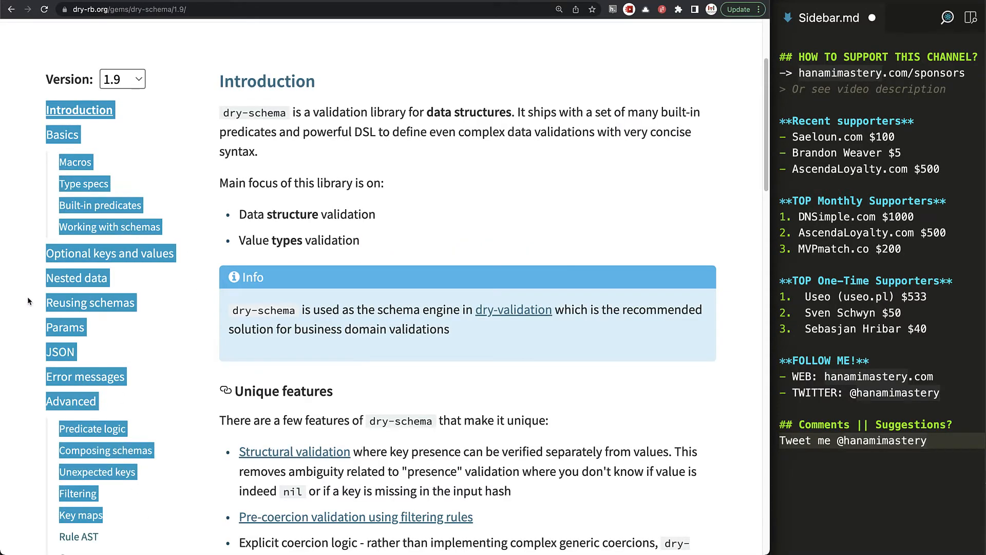
scroll("down", 3)
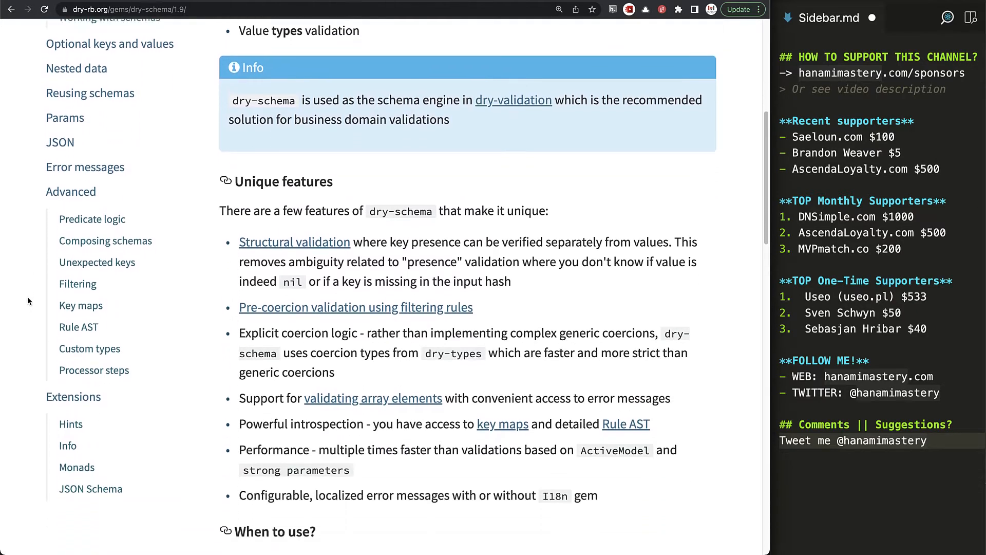
scroll("down", 3)
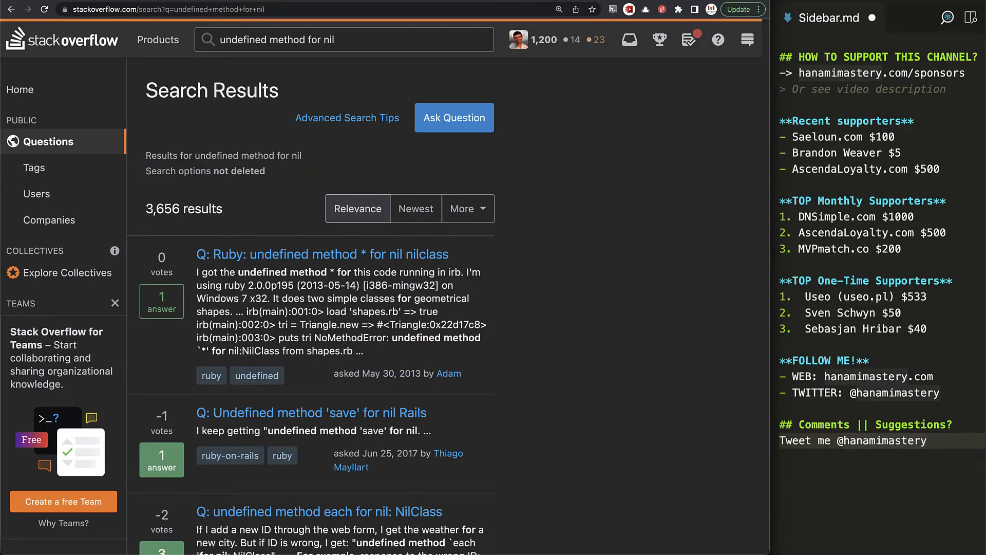
Step: Select text in the Stack Overflow results for 'undefined method for nil'
double_click(184, 208)
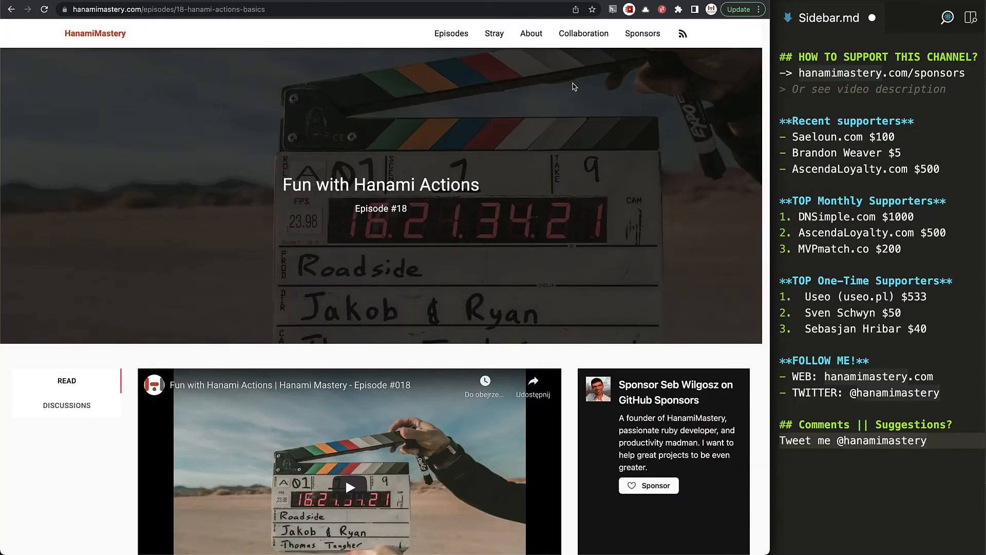
Step: Scroll past the episode 18 video to the article text
scroll("down", 3)
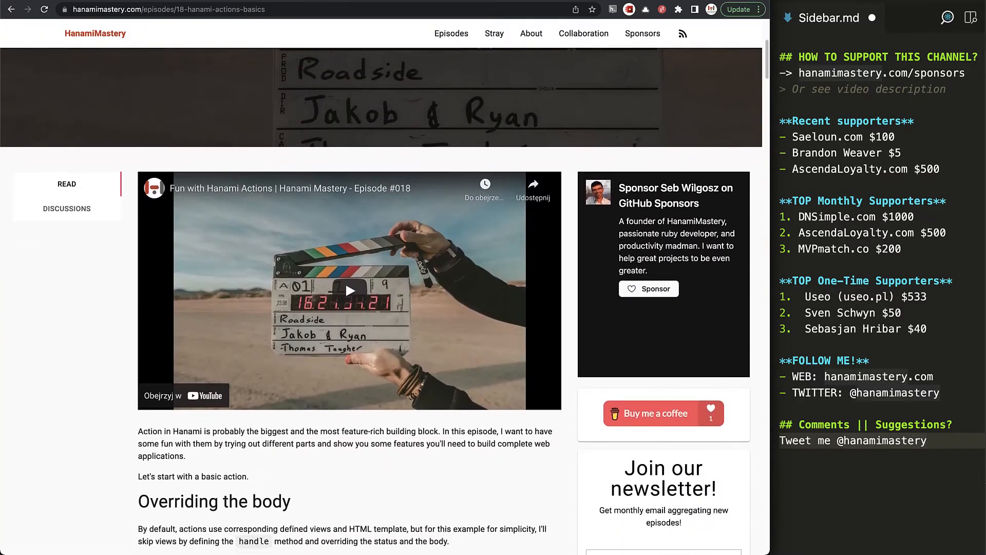
scroll("down", 3)
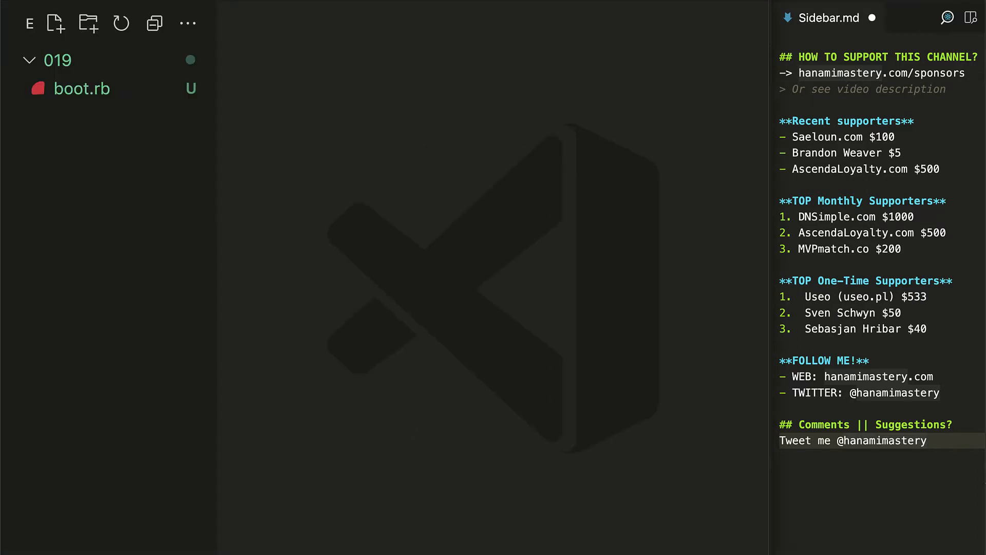
Step: In boot.rb, add a Dry::Schema.define block with required(:name) and optional(:age)
left_click(81, 89)
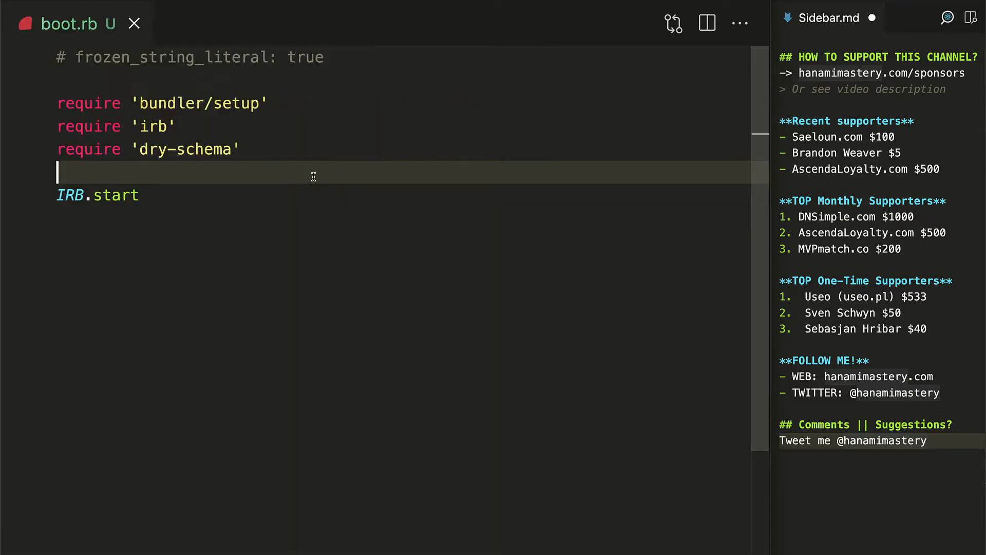
key("enter")
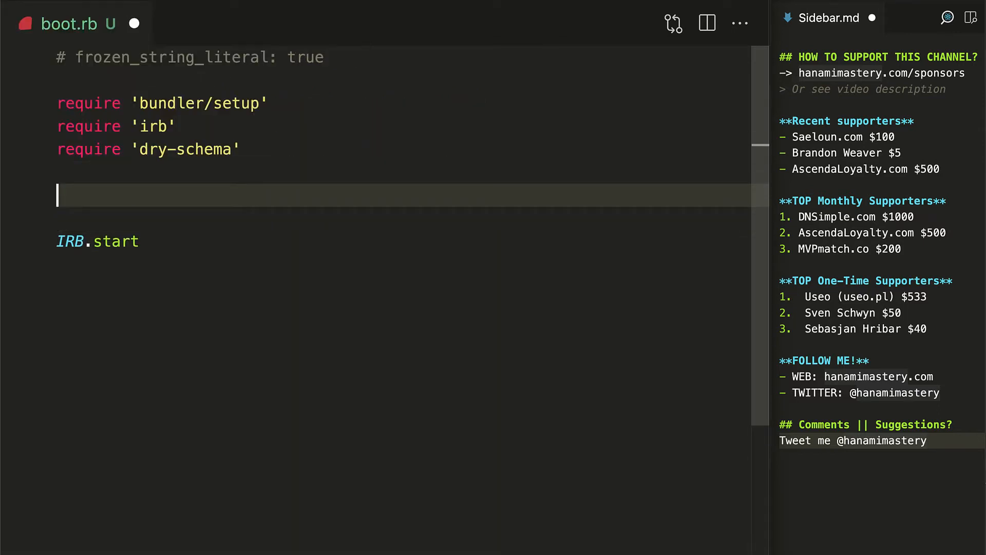
type("schema =")
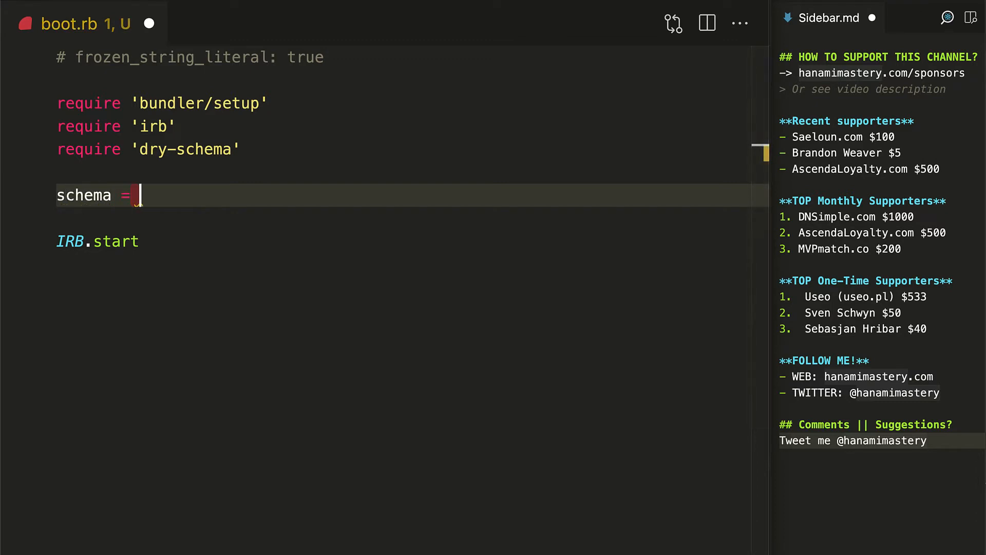
type("Dry::Schema")
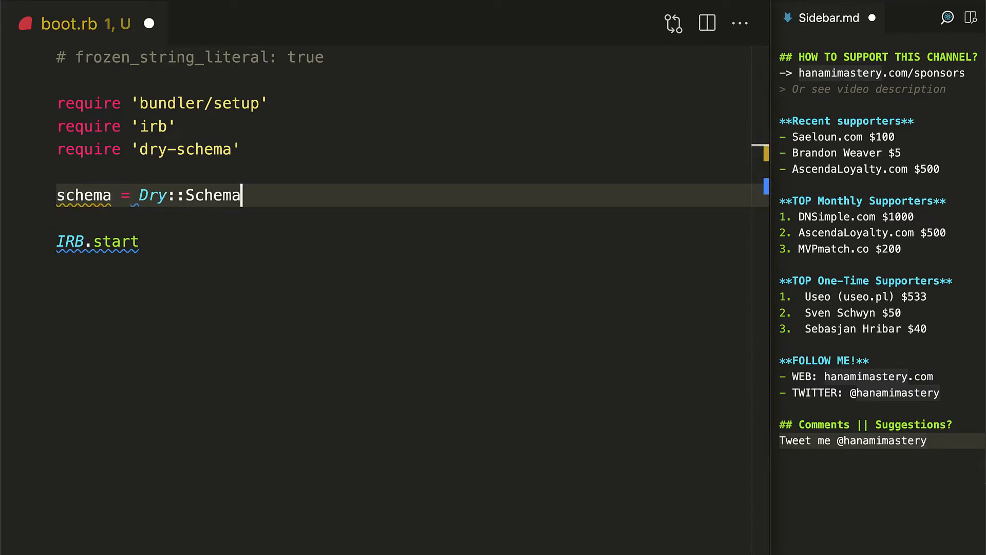
type(".define do")
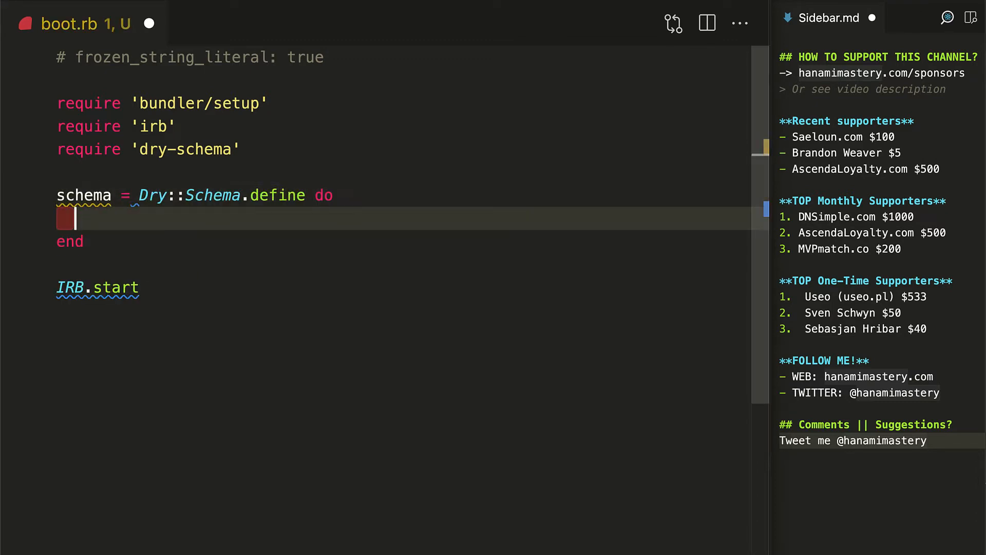
type("required")
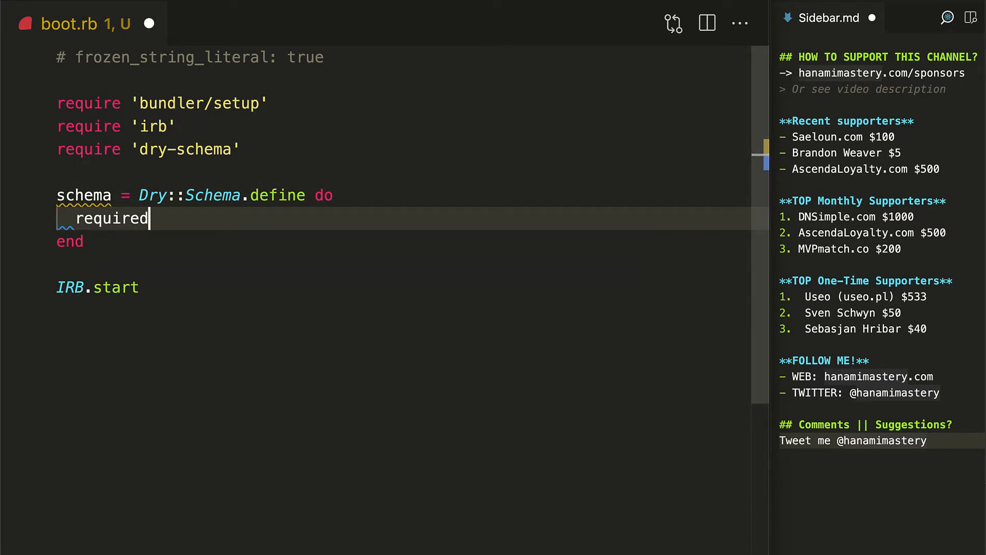
type("(:name)")
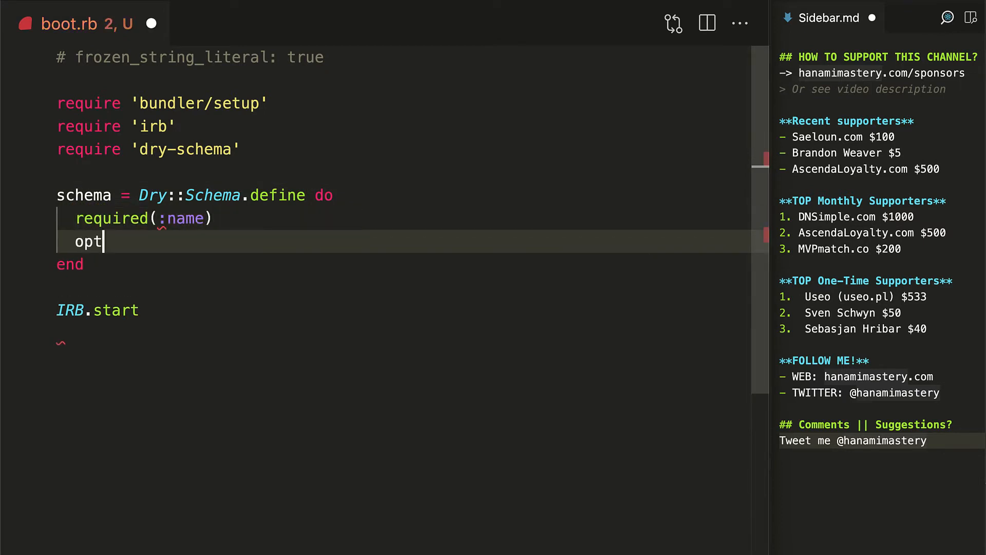
type("ional(:age)")
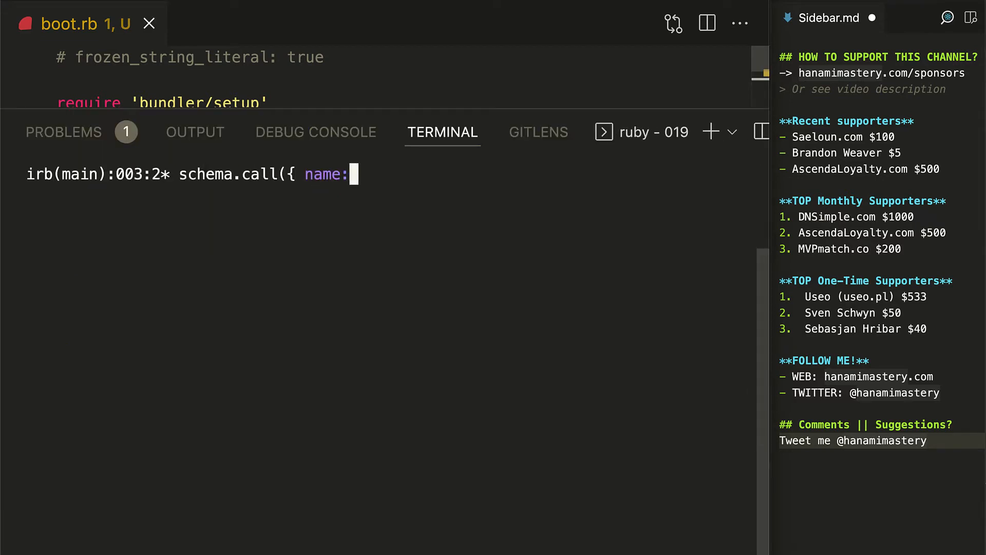
Step: In IRB, call the schema with name 'Seb' and age 19, then with only age 19
type("'Seb', age: 19 }).success?")
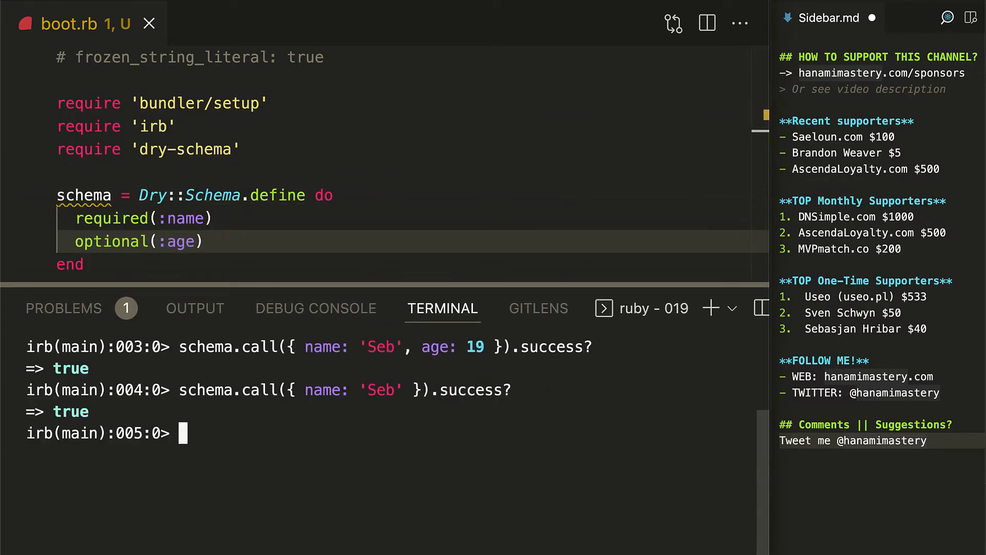
type("schema.call({ name: 'Seb', age: 19 }).success?")
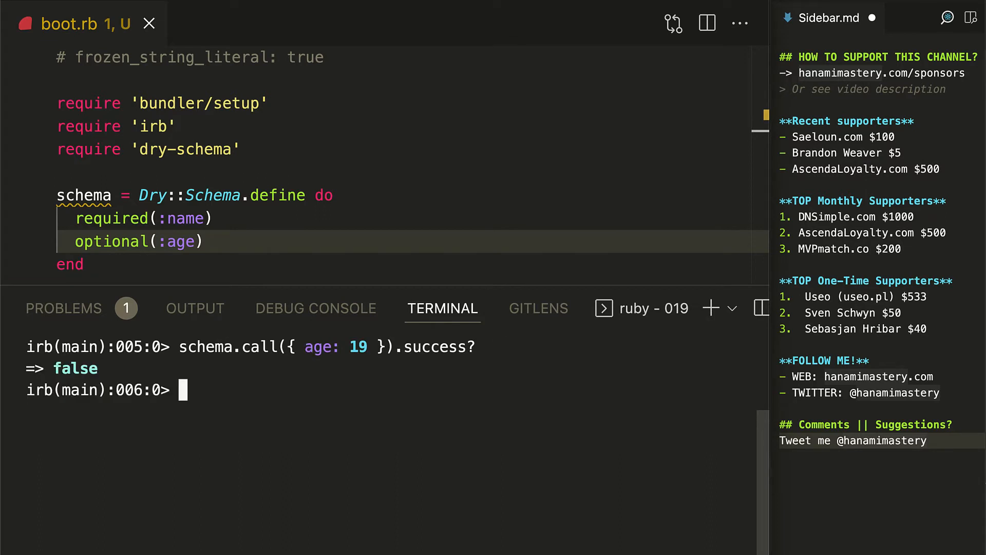
type("schema.call({ age: 19 }).errors.to_h")
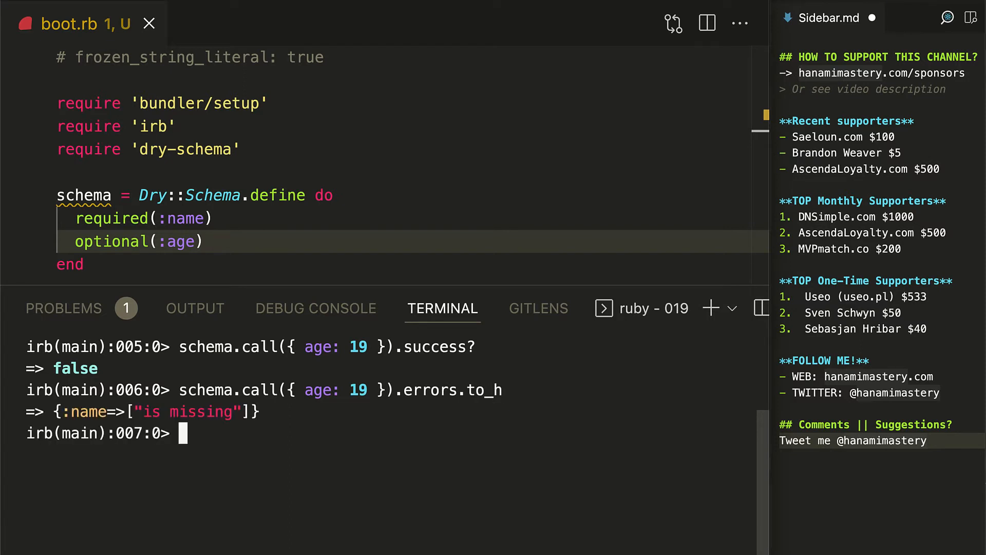
Step: Make name filled(:string) and age maybe(:integer) in the boot.rb schema
type(".fill")
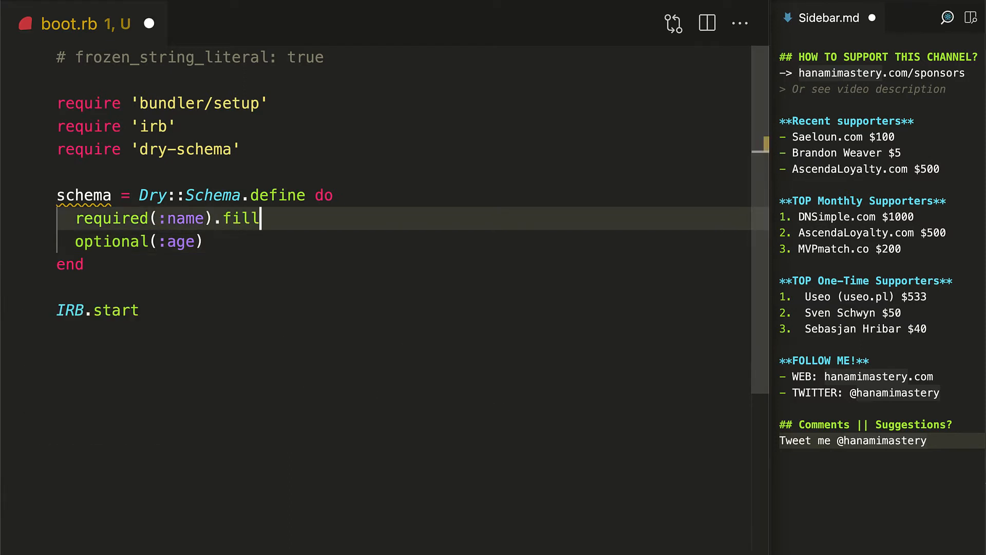
type("ed(:string)")
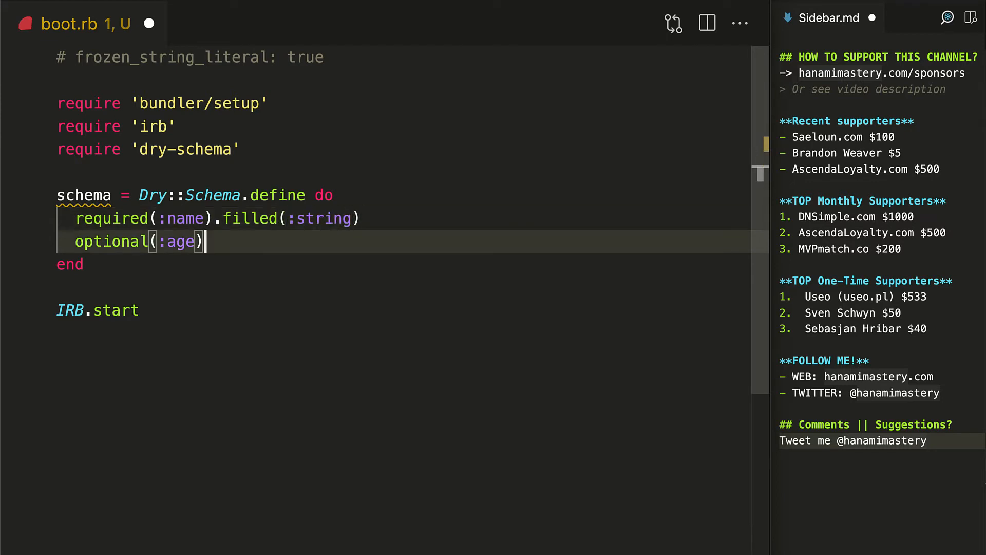
type(".maybe(:integer)")
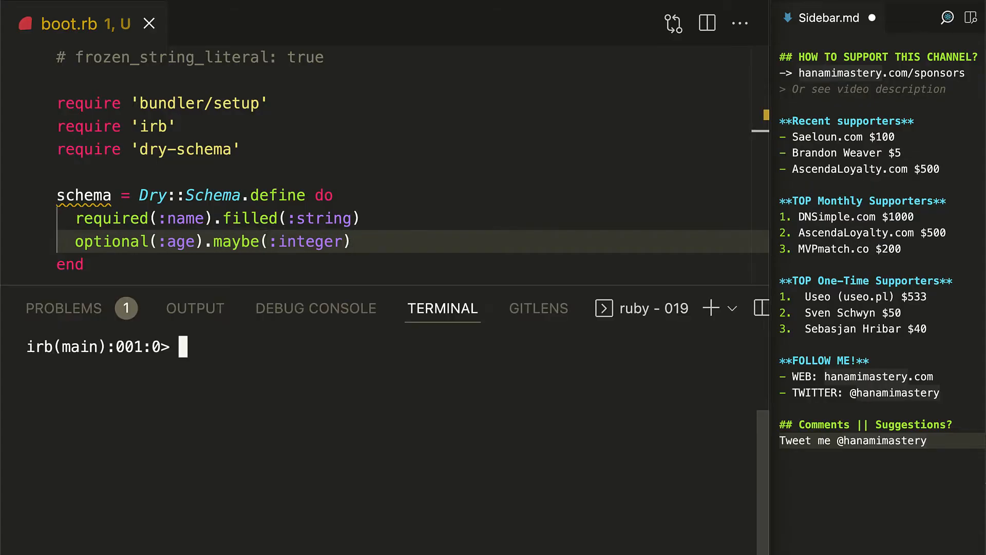
Step: In IRB, call the schema with nil values, age 19 and age '19', checking errors
type("schema.call(")
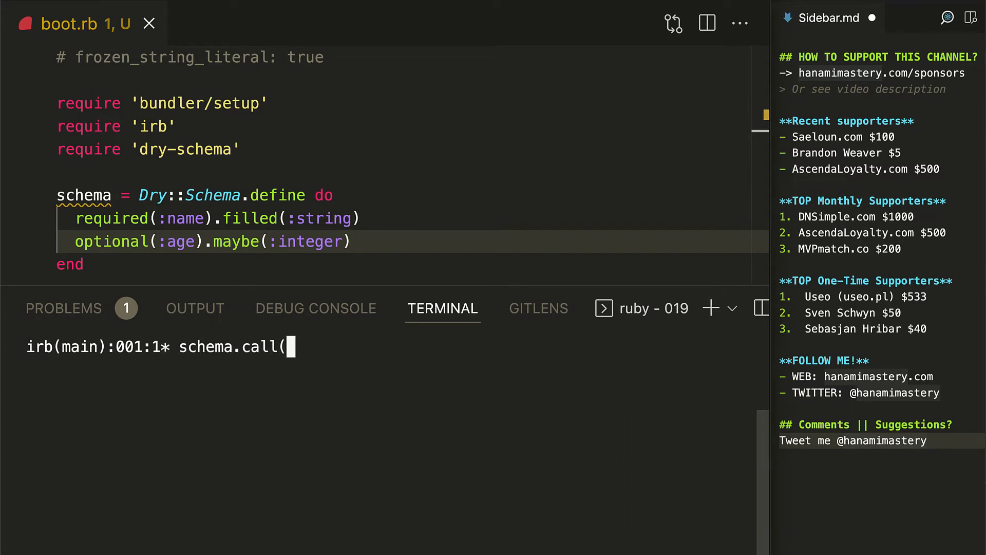
type("{ name: nil, age: nil")
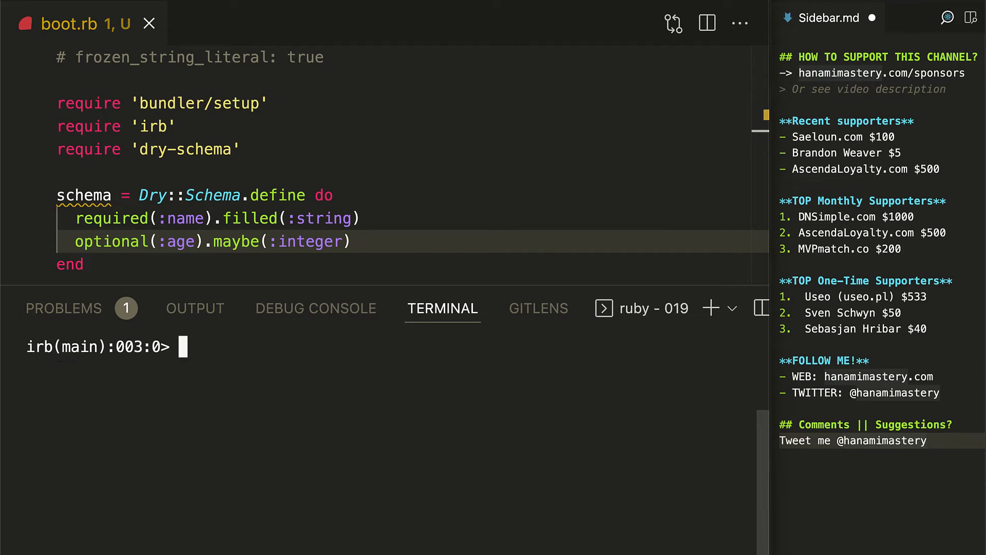
type("schema.call({ name: 'Seb', age: 19 }).success?")
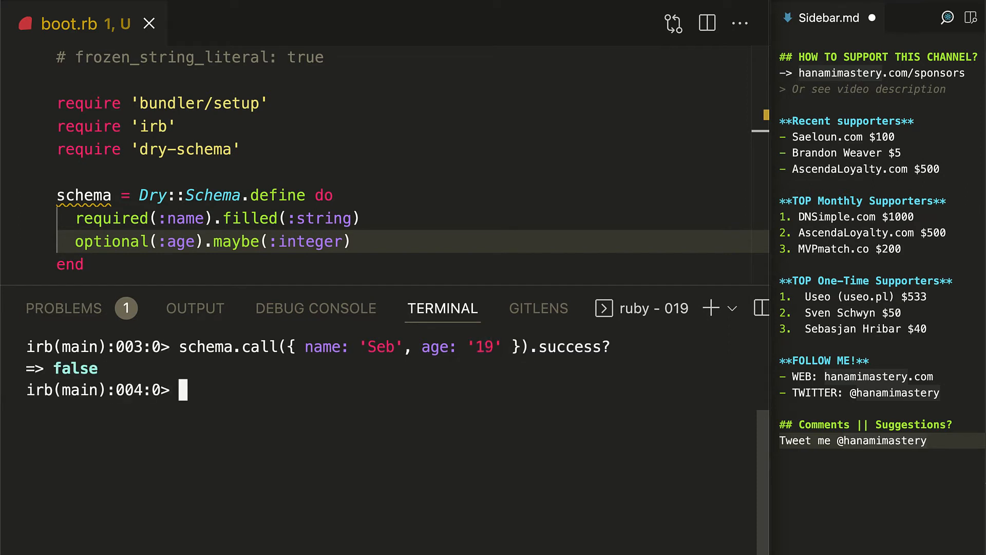
type("schema.call({ name: 'Seb', age: '19' }).succ")
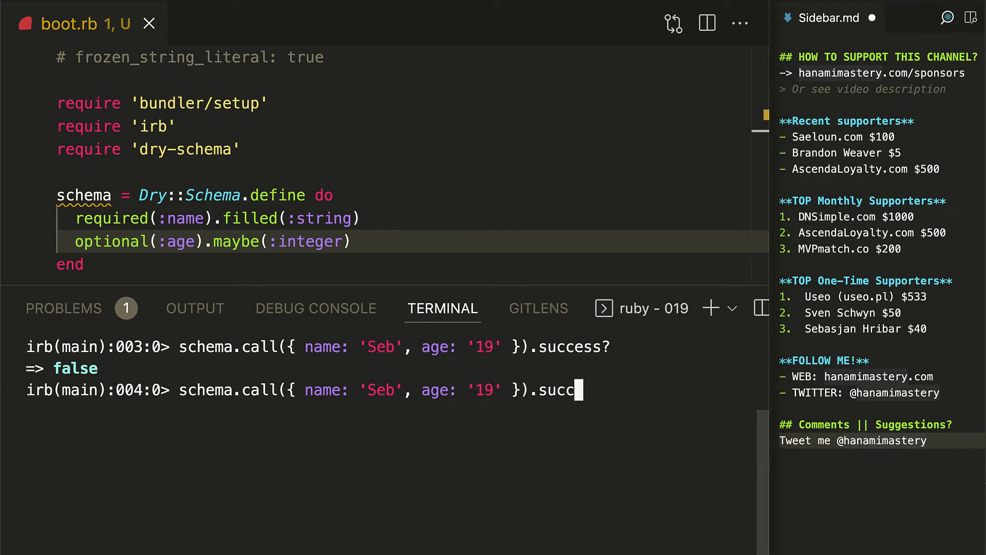
type("errors.")
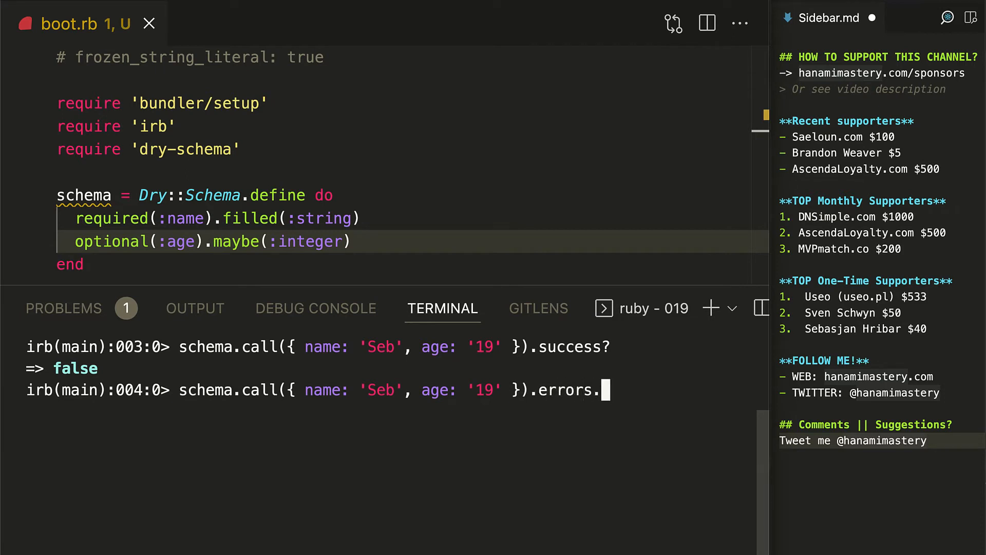
type("to_h")
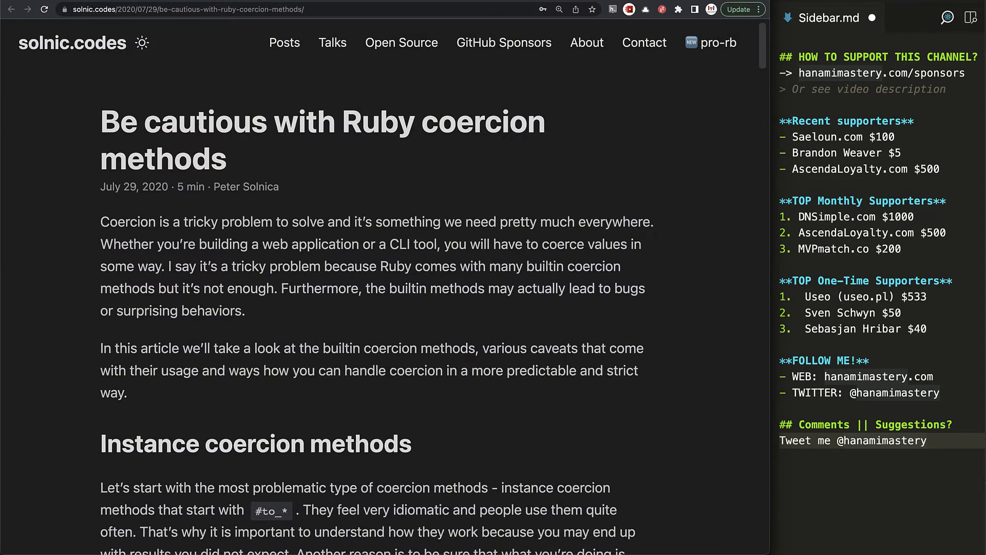
mouse_move(204, 144)
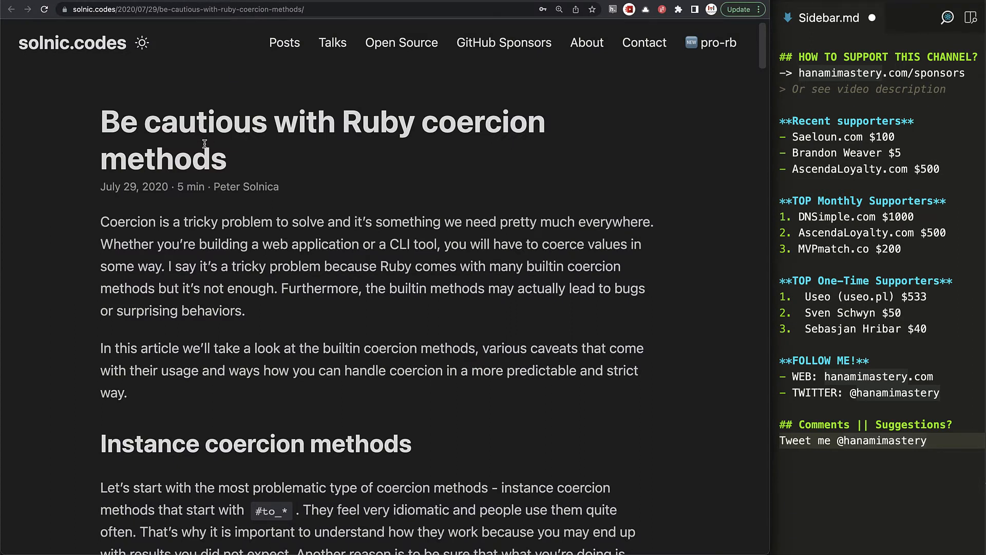
Step: Scroll through the introduction of the 'Be cautious with Ruby coercion methods' article
scroll("down", 3)
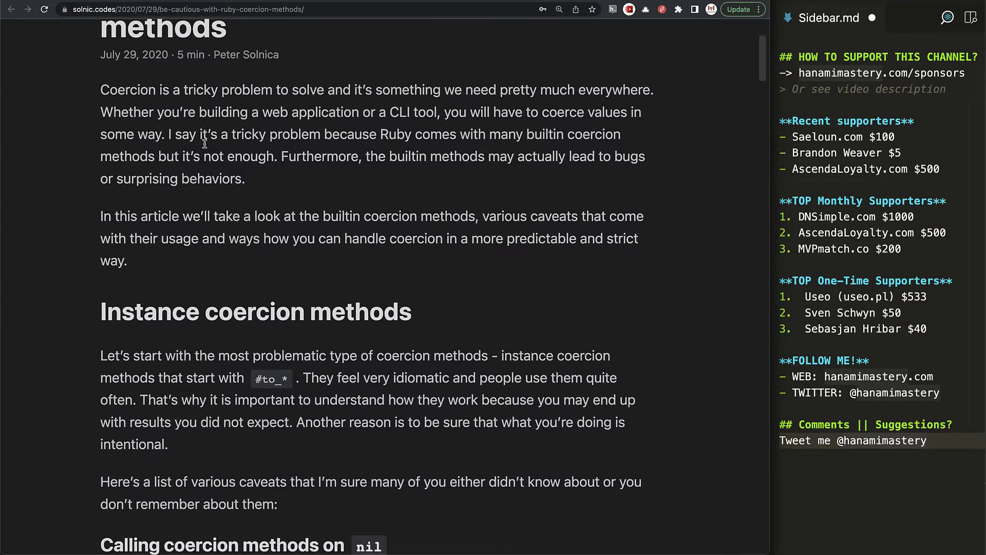
scroll("down", 3)
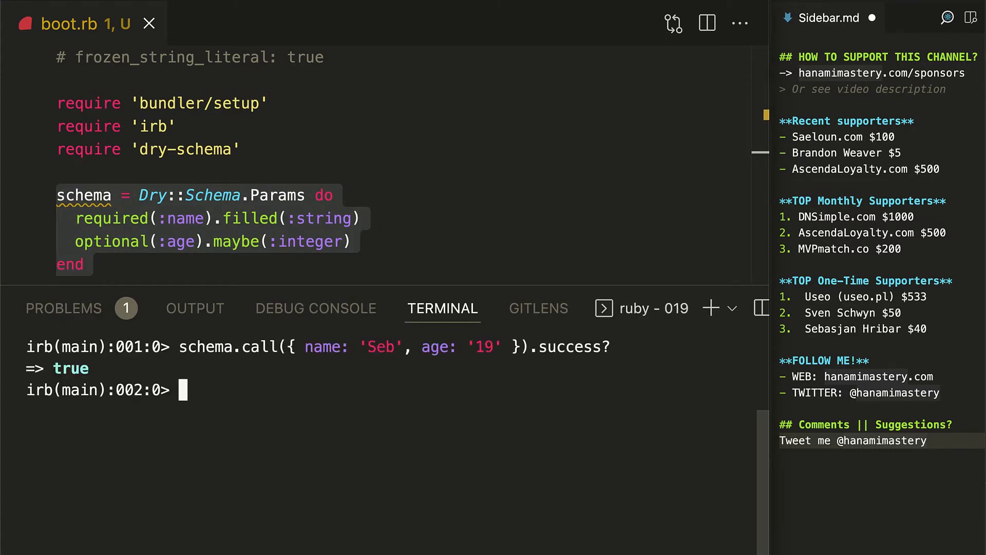
Step: In IRB, validate { name: 'Seb', age: '19' } and inspect result.to_h showing age as 19
type("schema.call({ name: 'Seb', age: '19' }).success")
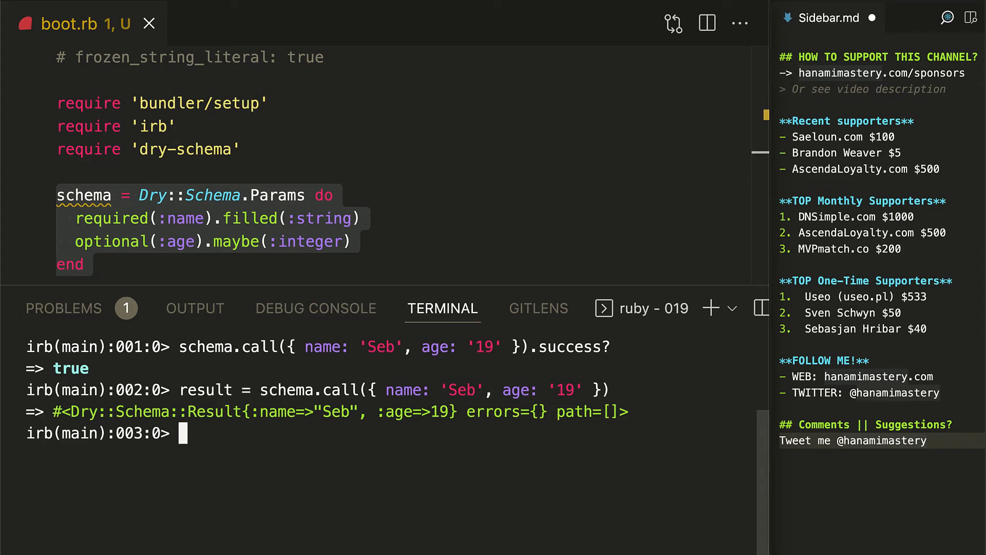
type("result.to_h")
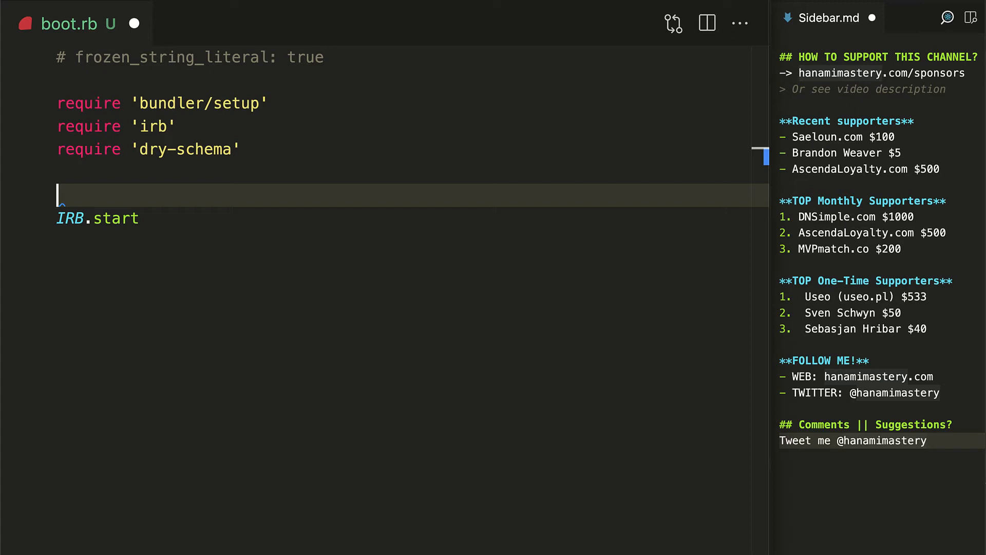
Step: Define a Params schema with required(:tags) { array? & each { str? } } and call it on a tags array
type("schema = Dr")
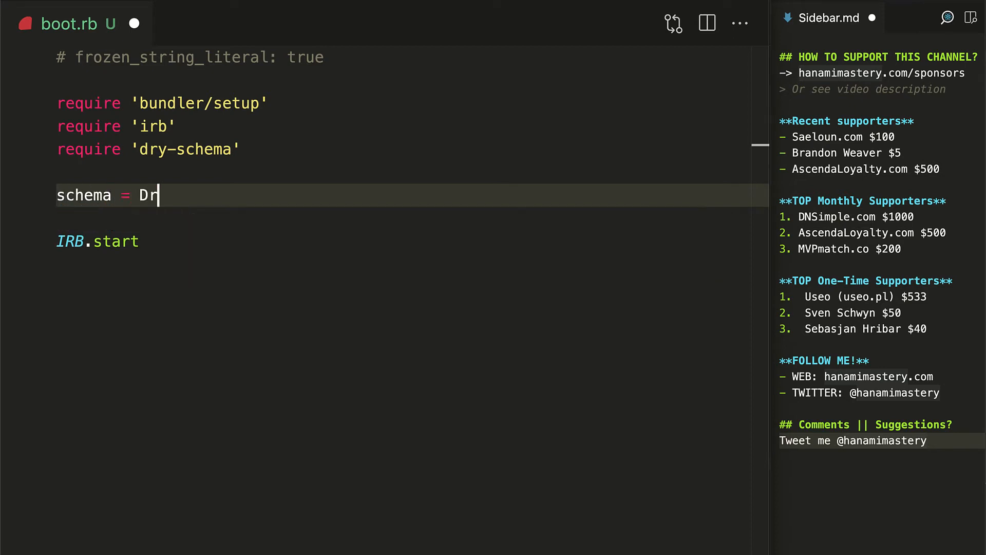
type("y::Schema.Par")
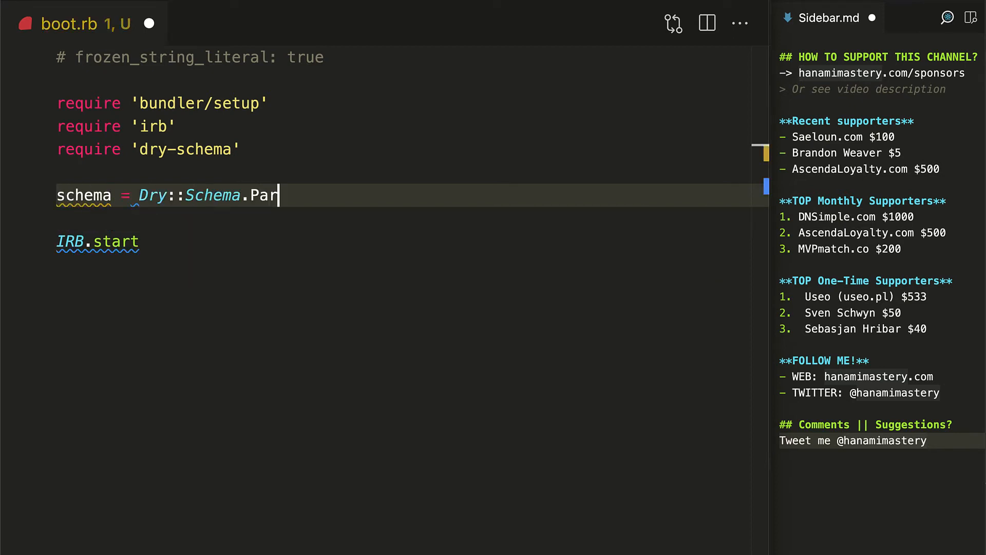
type("ams do")
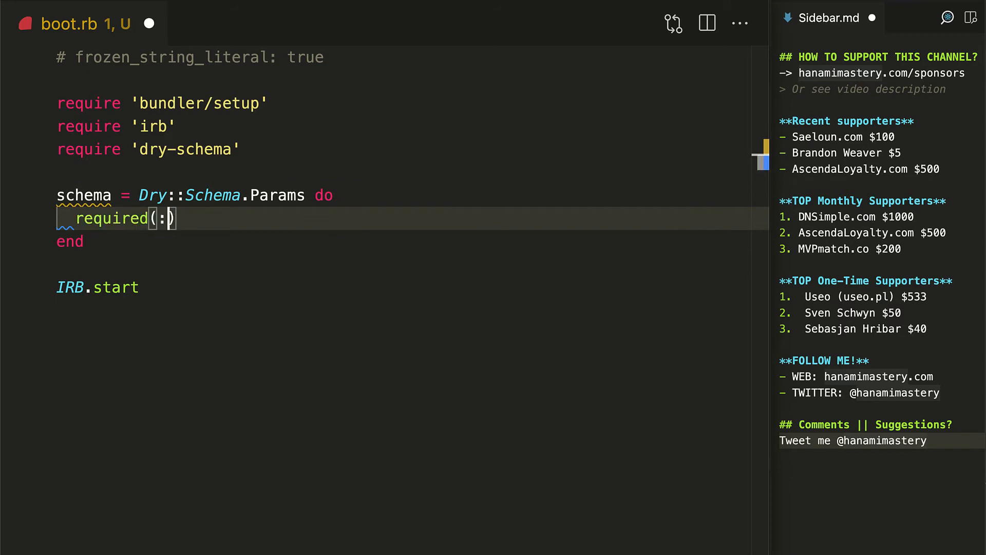
type("tags")
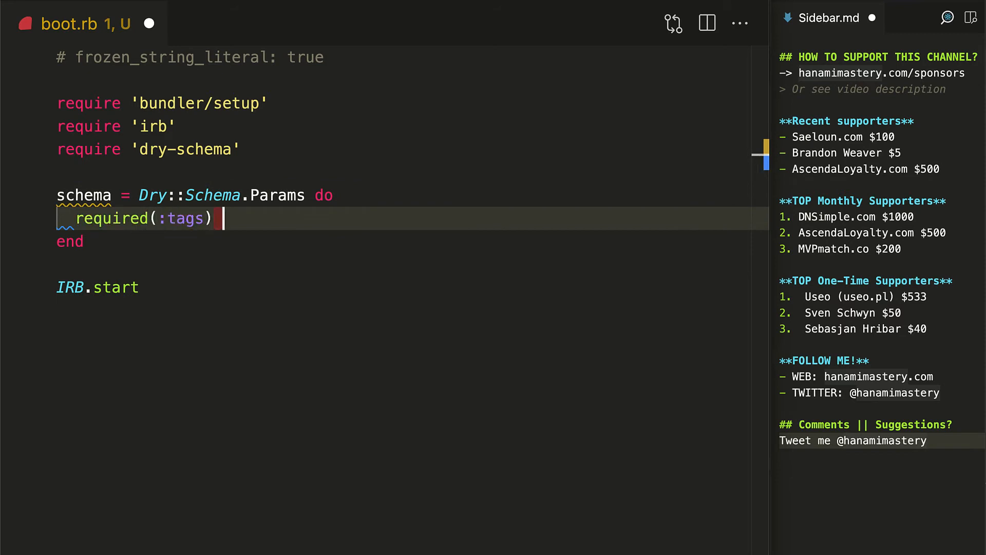
type("{ array? }")
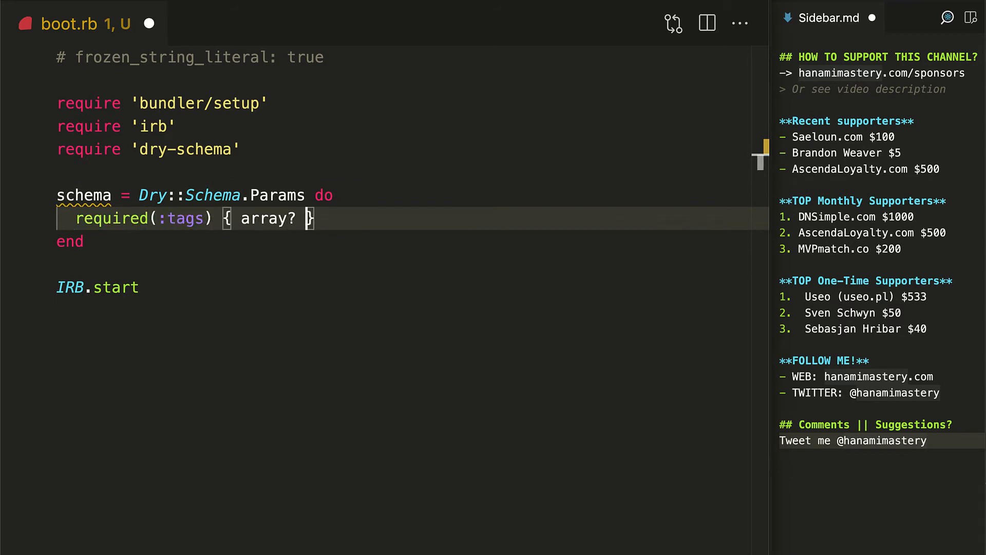
type("& each {}")
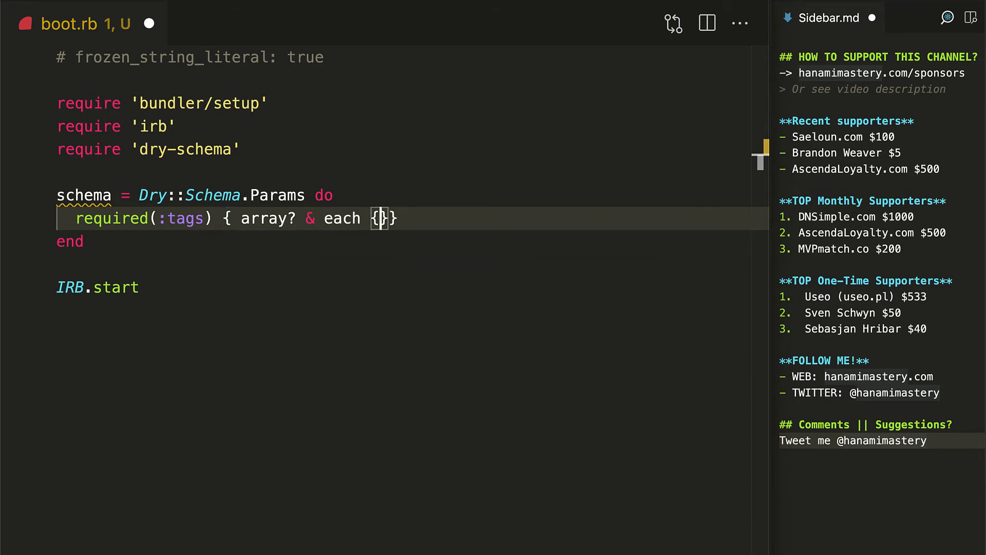
type("str?")
type("tags = [")
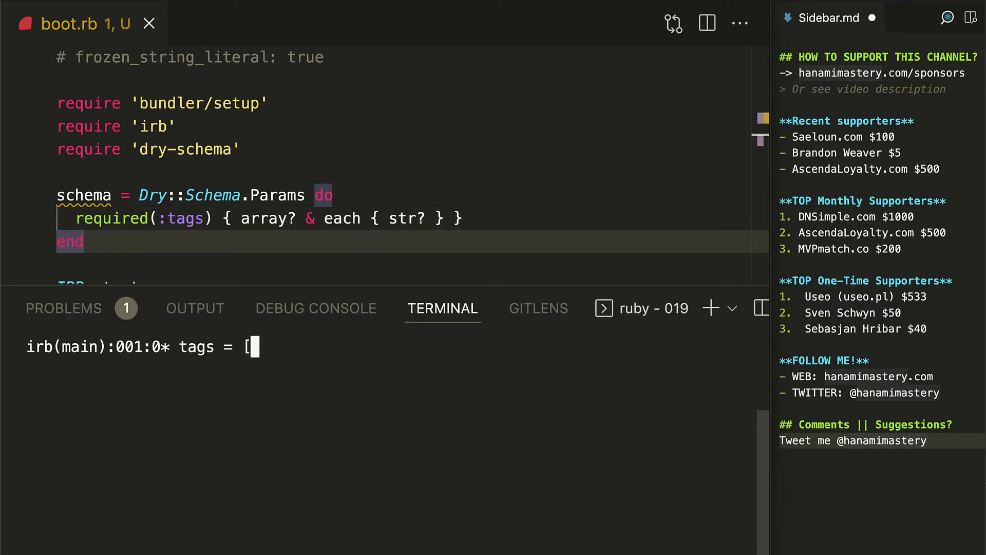
type("'tag1', 'tag2', :tag3]")
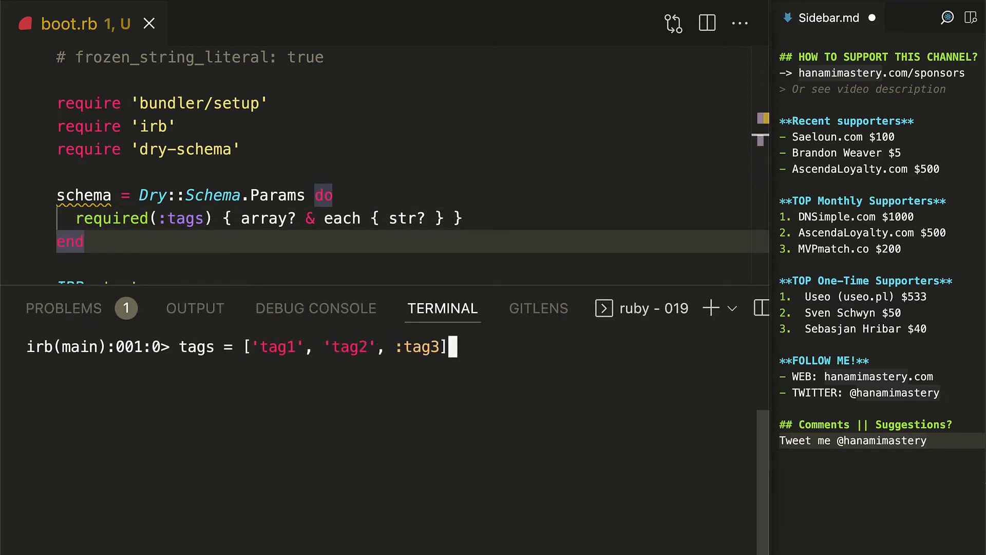
type("result = schema.call(t")
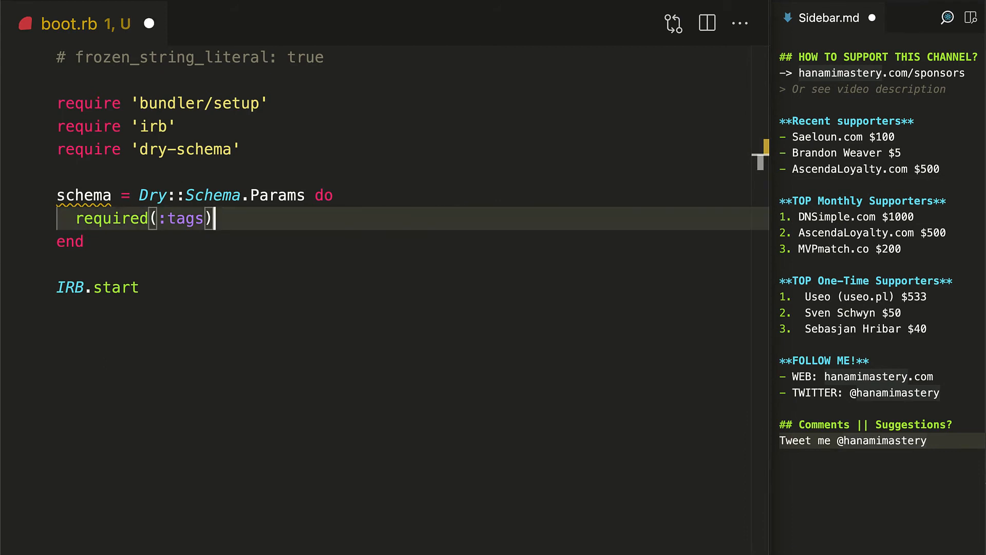
Step: Make tags an array of at least two strings and inspect result.errors.to_h in IRB
type(".value(:")
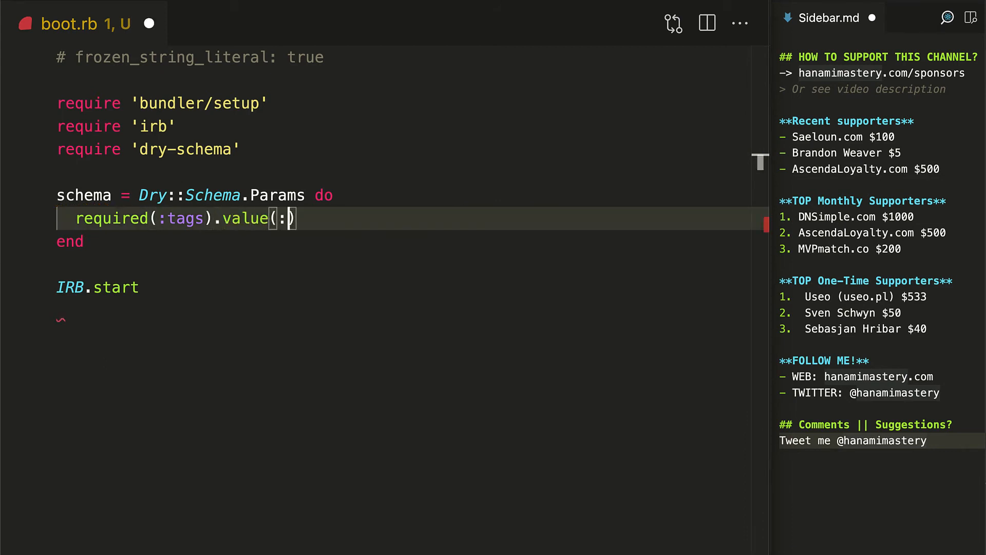
type("array, min_size")
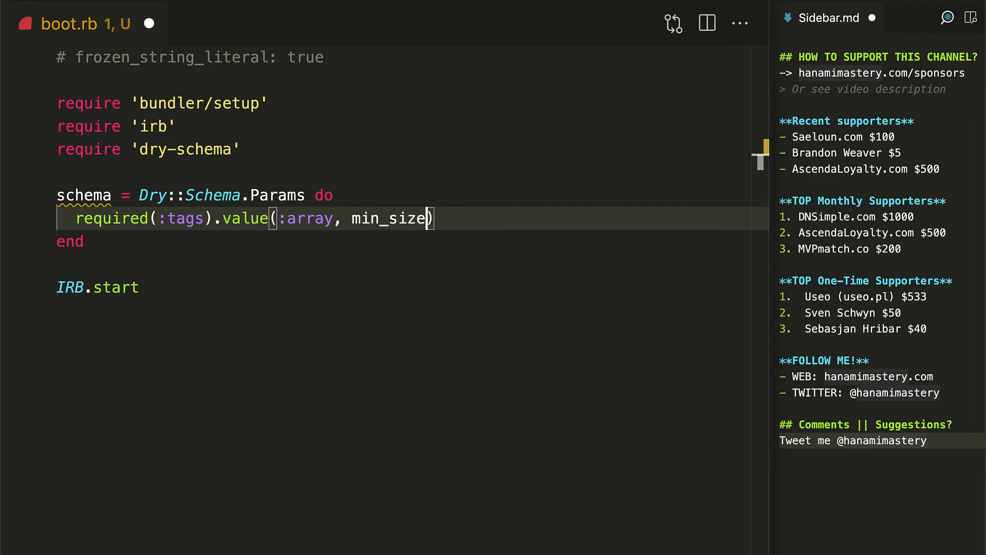
type("?: 2).each(:str?")
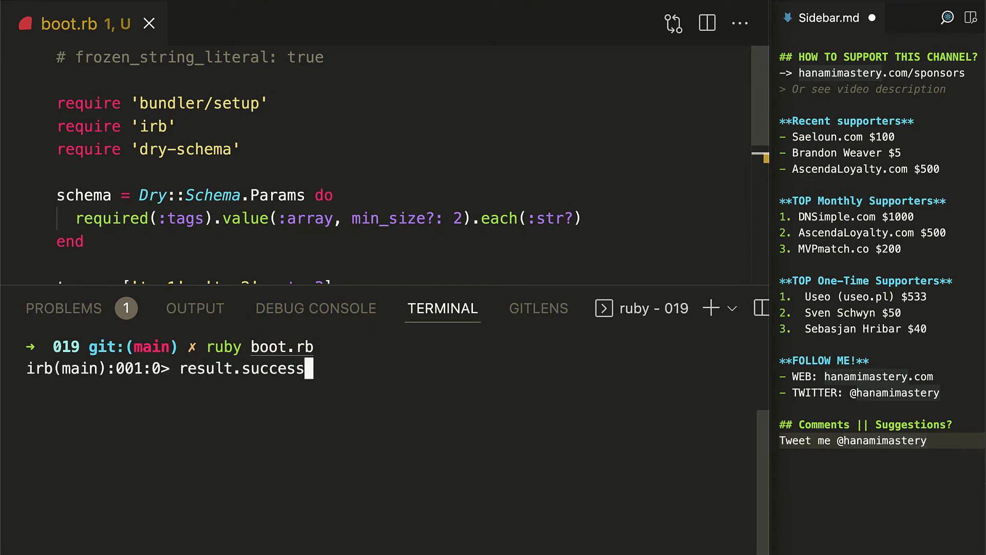
type("result.errors.to_")
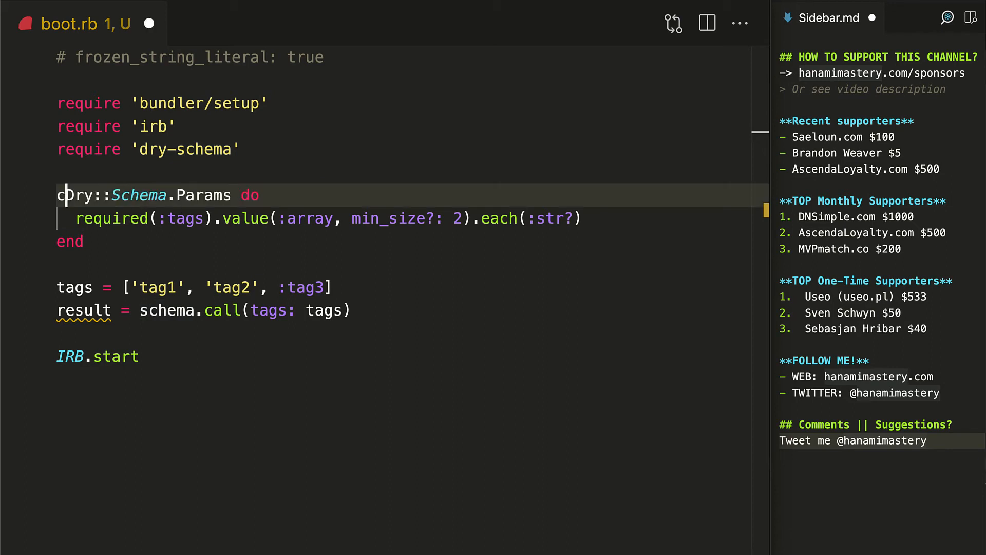
Step: Move the tags rules into a MySchema < Dry::Schema::Params define block and check errors.to_h
type("lass MySchema")
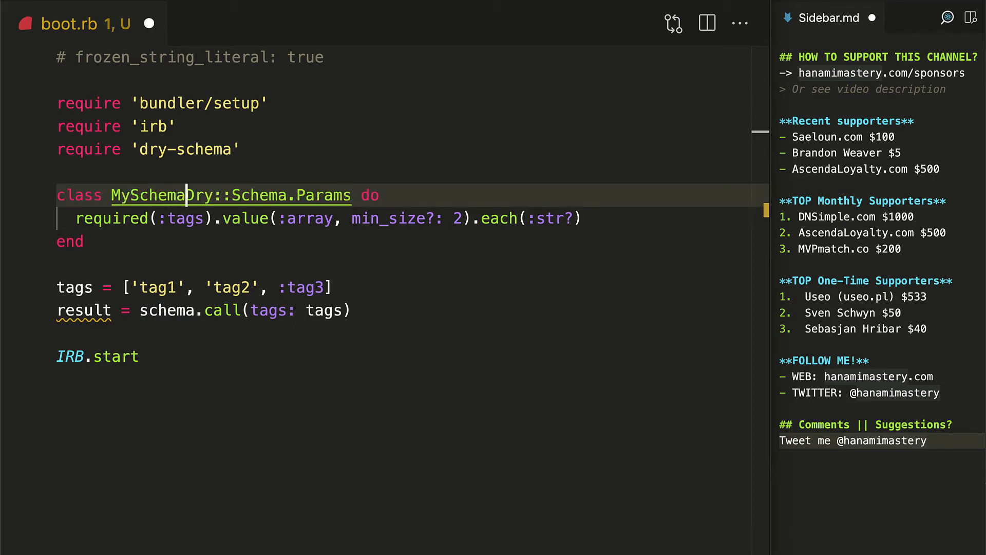
type("<")
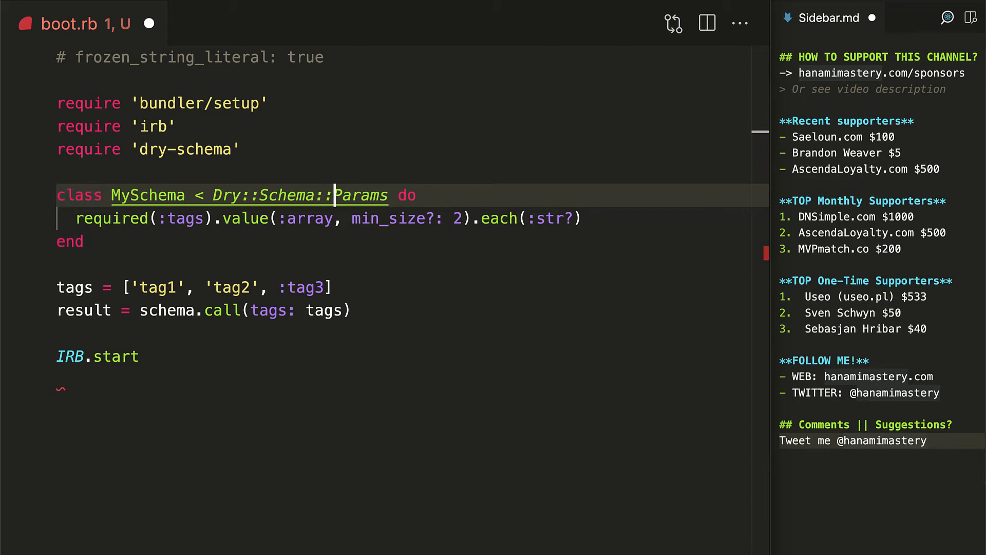
key("Enter")
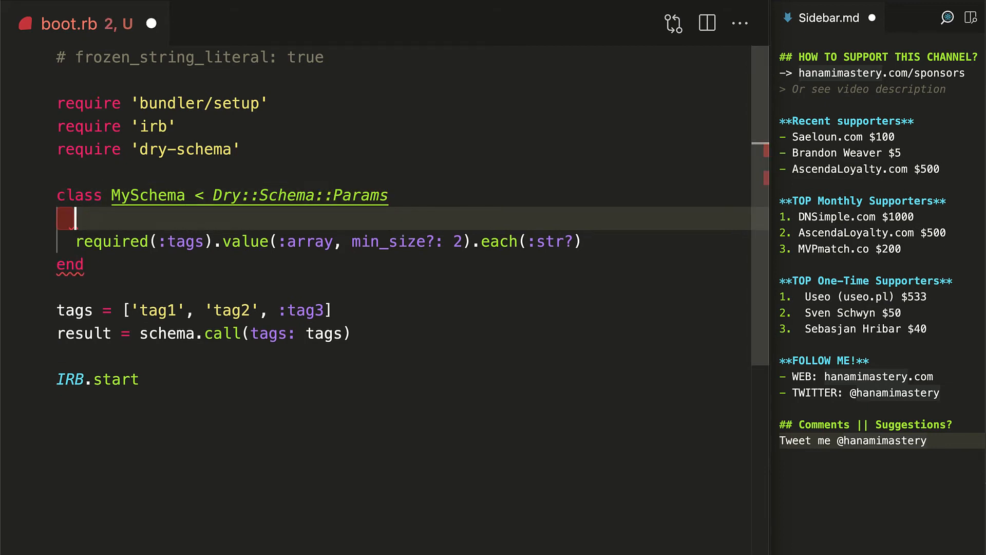
type("define do")
type("result.")
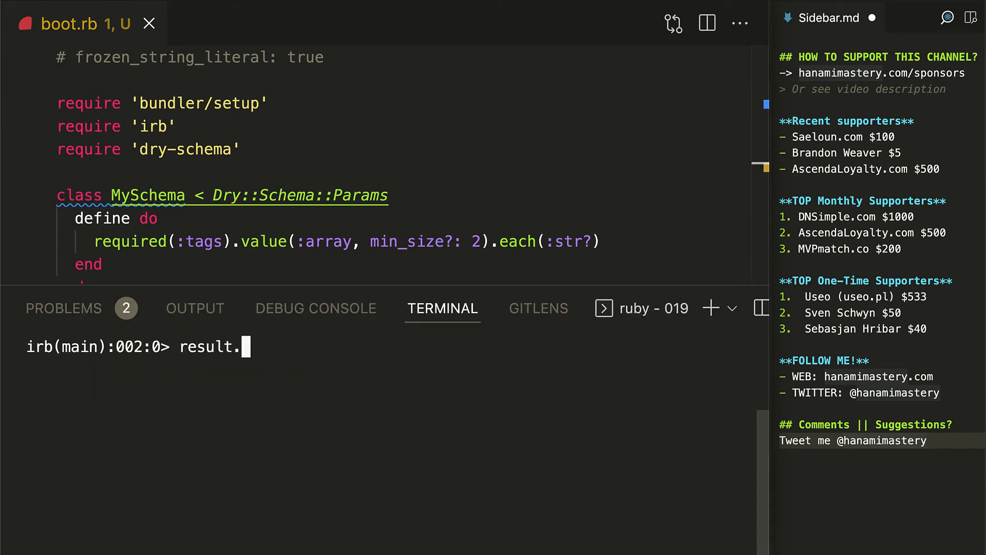
type("errors.to_h")
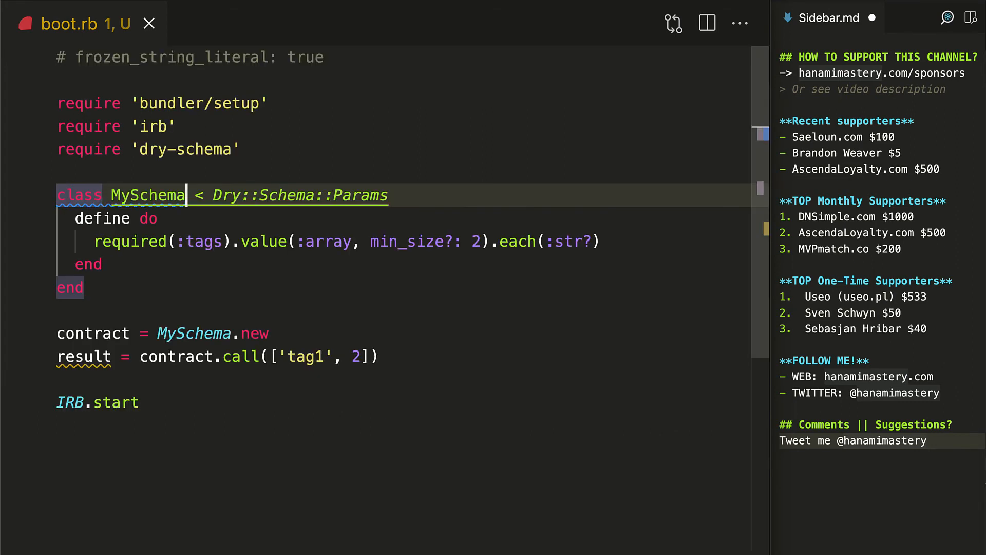
Step: Rename to OtherInfoSchema and add UserSchema with name, optional age, and nested other_info
type("OtherInfoSc")
type("class UserSchema")
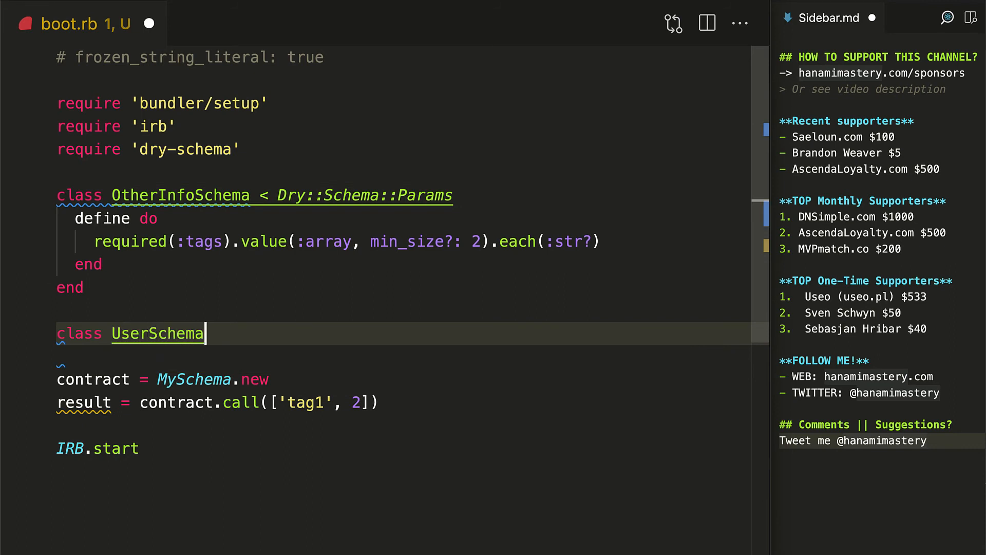
type("< Dry::Schema::Params")
type("option")
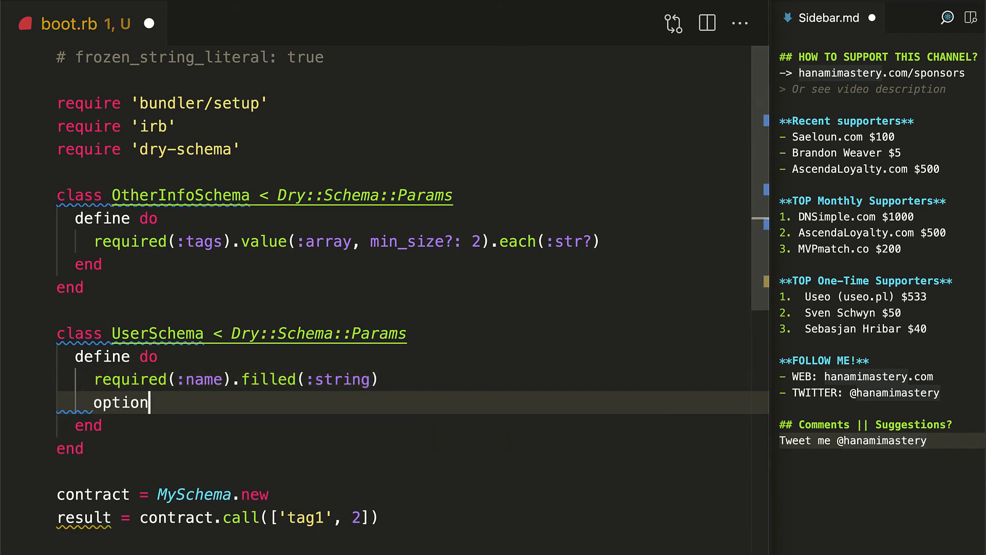
type("al(:age).maybe(:integer")
type("required(:othe")
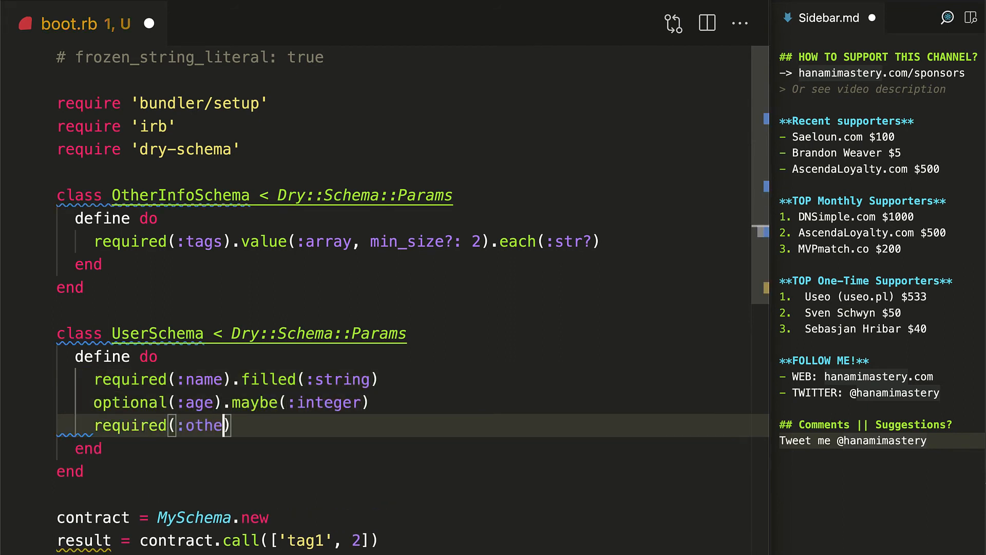
type("r_info).schema(Oth")
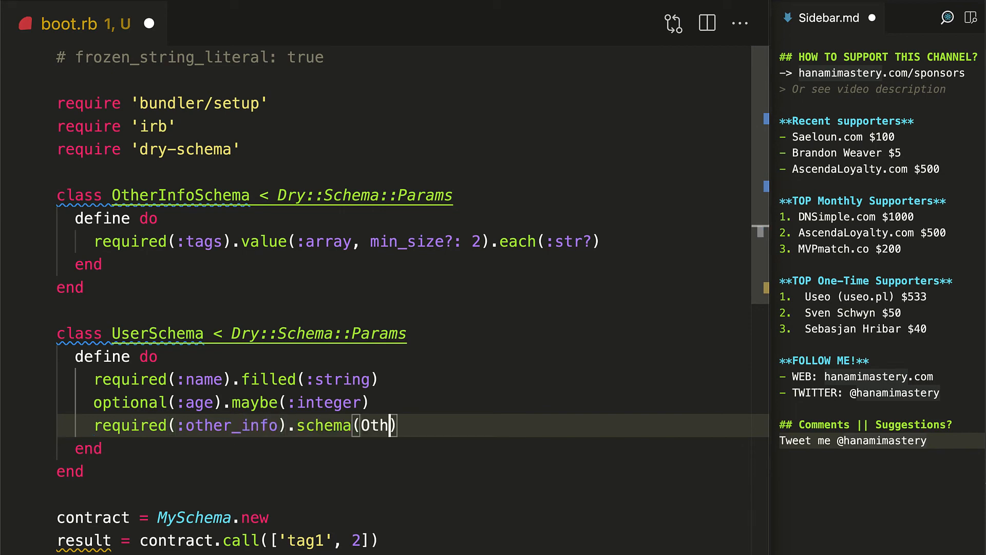
type("erInfoSchema.new")
type("result")
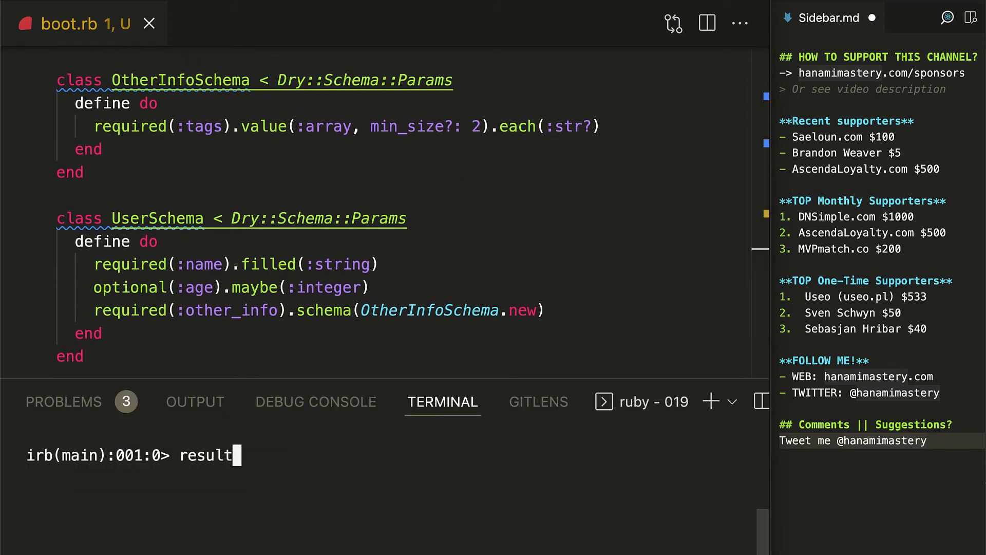
Step: Run result.success? and result.errors.to_h on the nested UserSchema result in IRB
type(".success?")
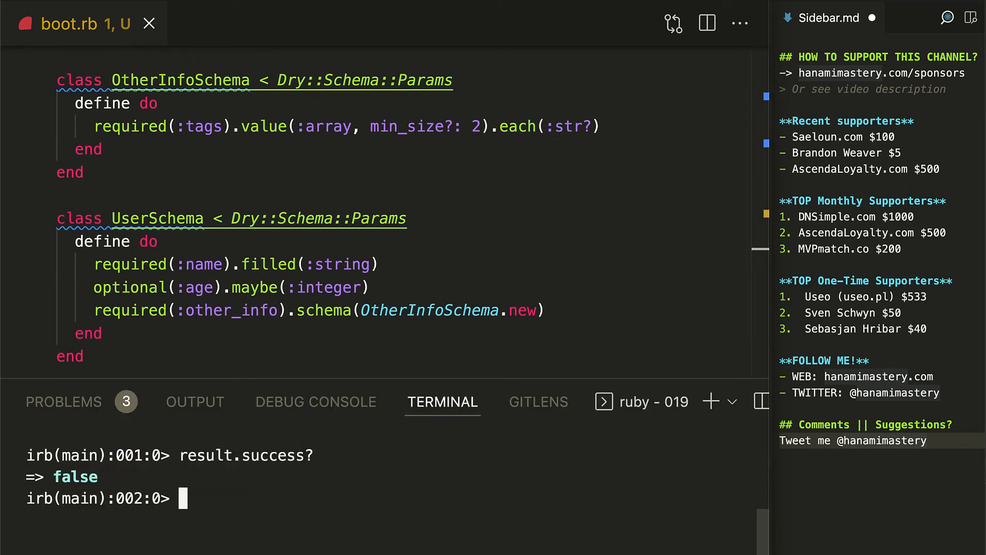
type("result.errors.")
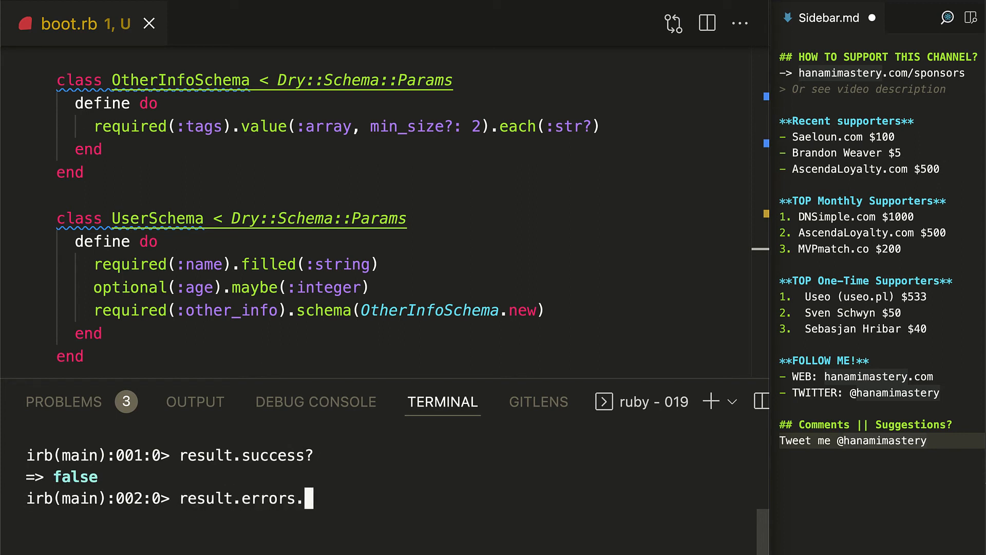
type("to_h")
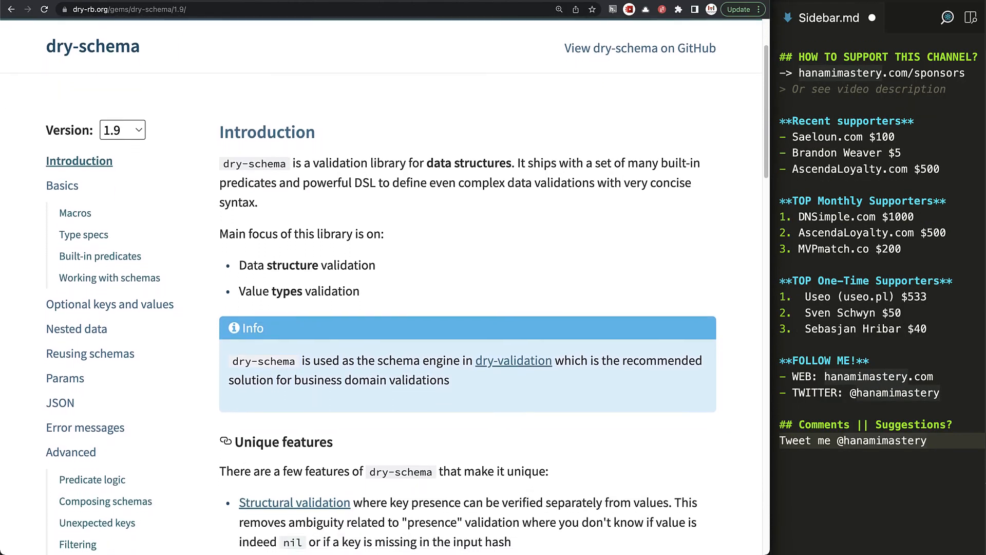
Step: Open and scroll through the dry-schema Filtering documentation page
scroll("down", 3)
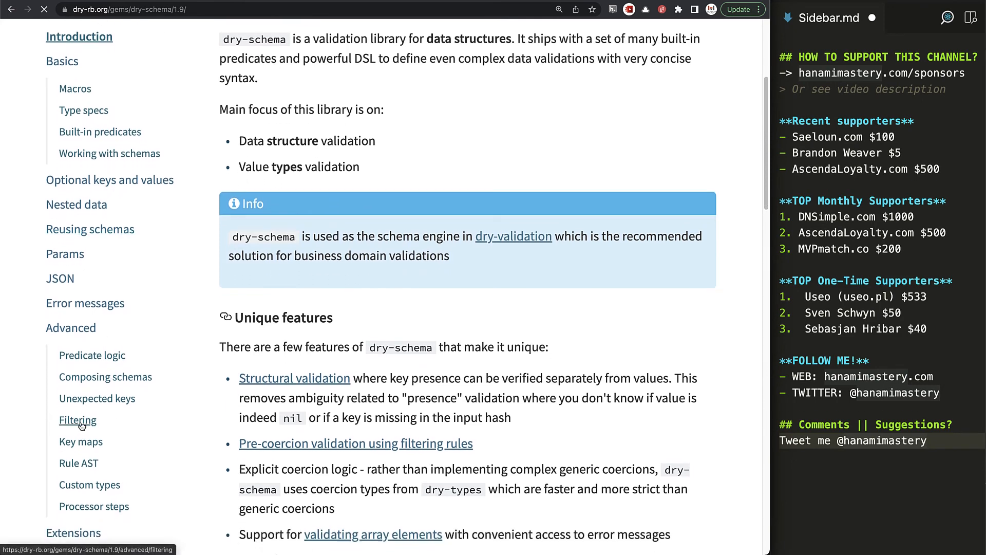
left_click(77, 420)
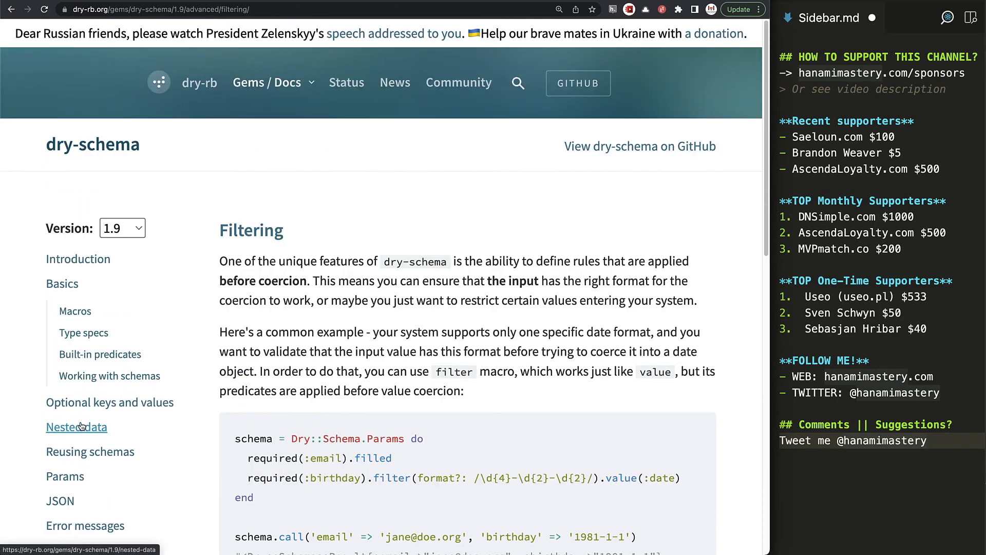
scroll("down", 3)
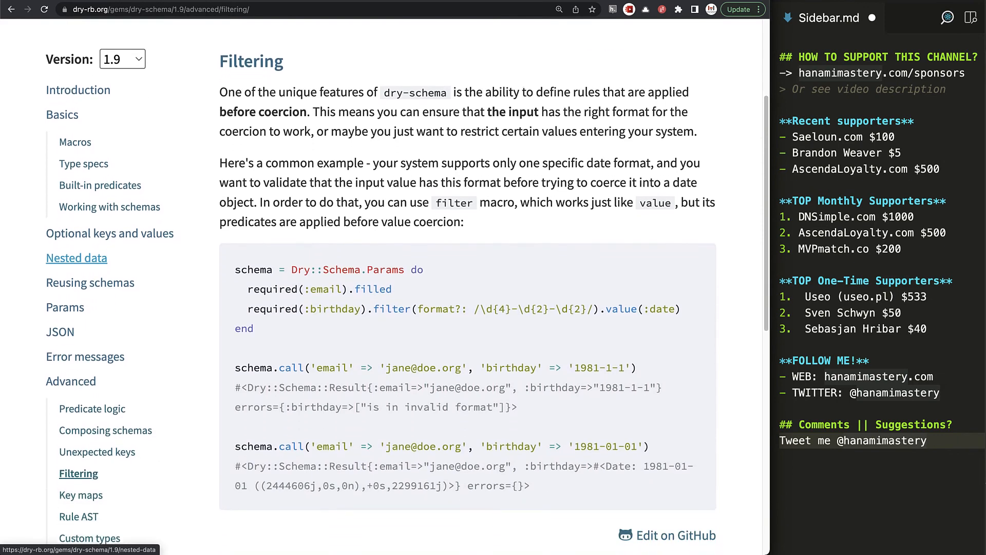
scroll("down", 3)
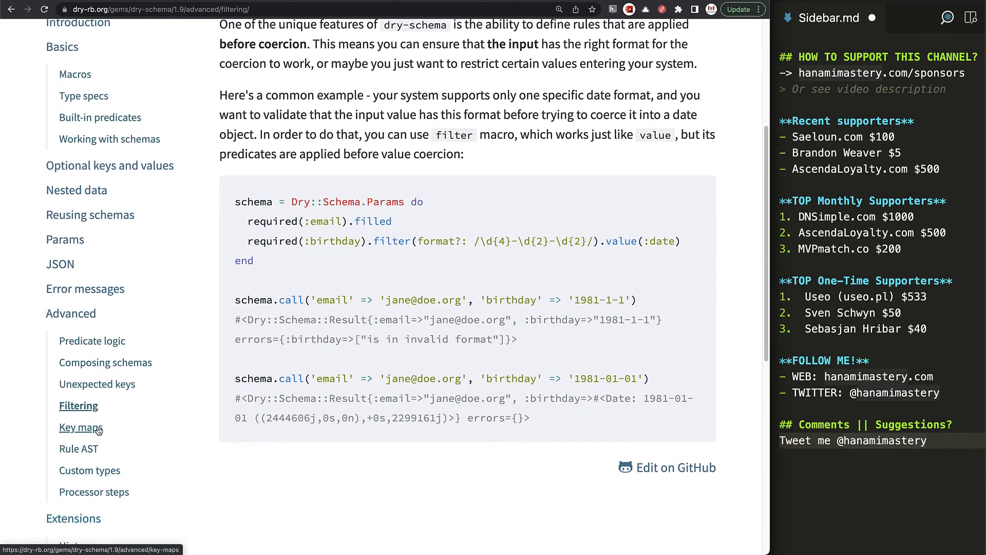
mouse_move(105, 362)
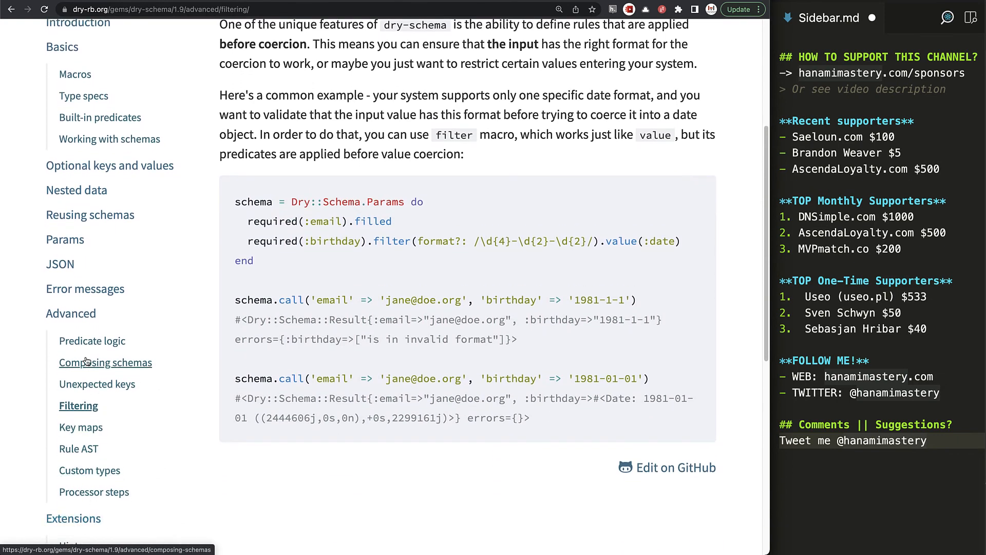
Step: Read the Composing schemas page, then highlight 'Always and everywhere' in the introduction
left_click(105, 361)
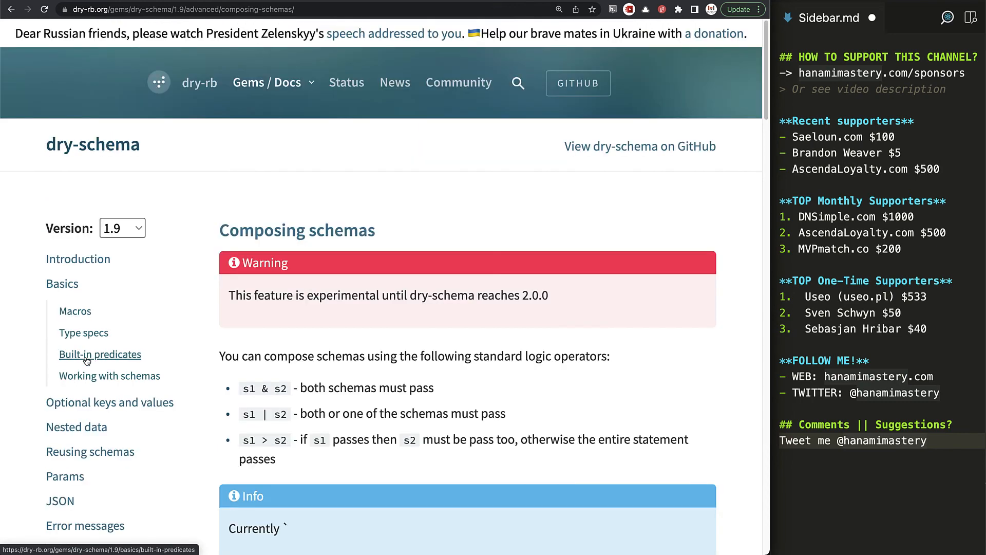
scroll("down", 3)
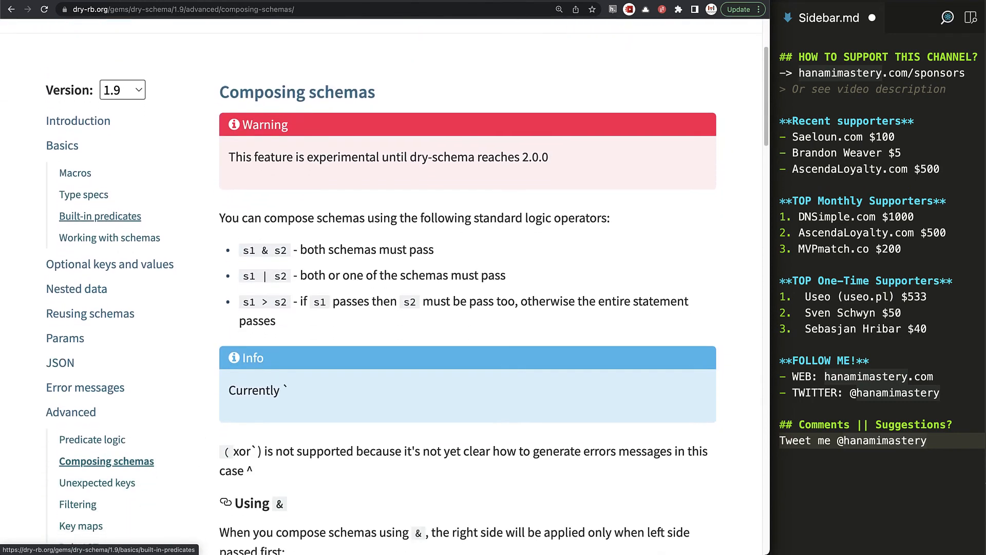
scroll("down", 3)
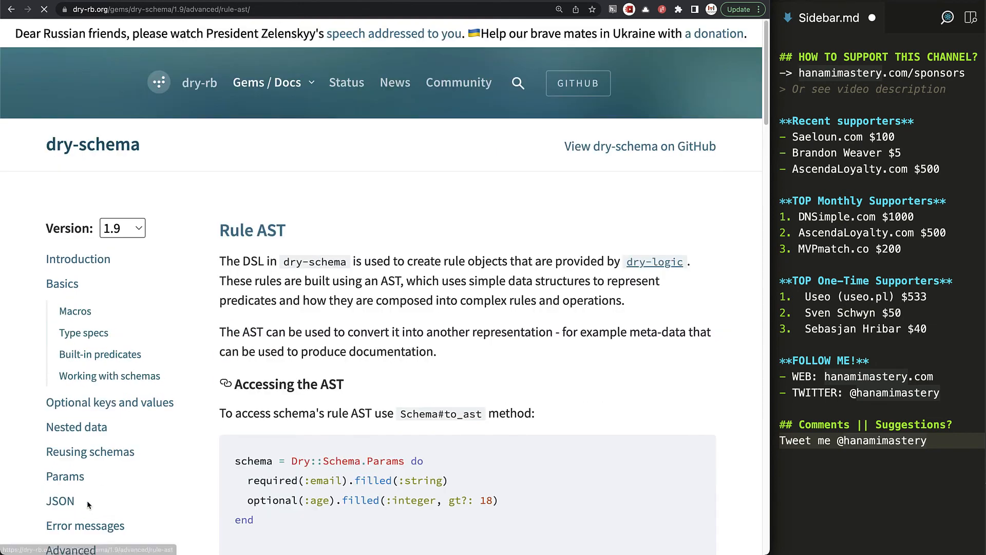
scroll("down", 3)
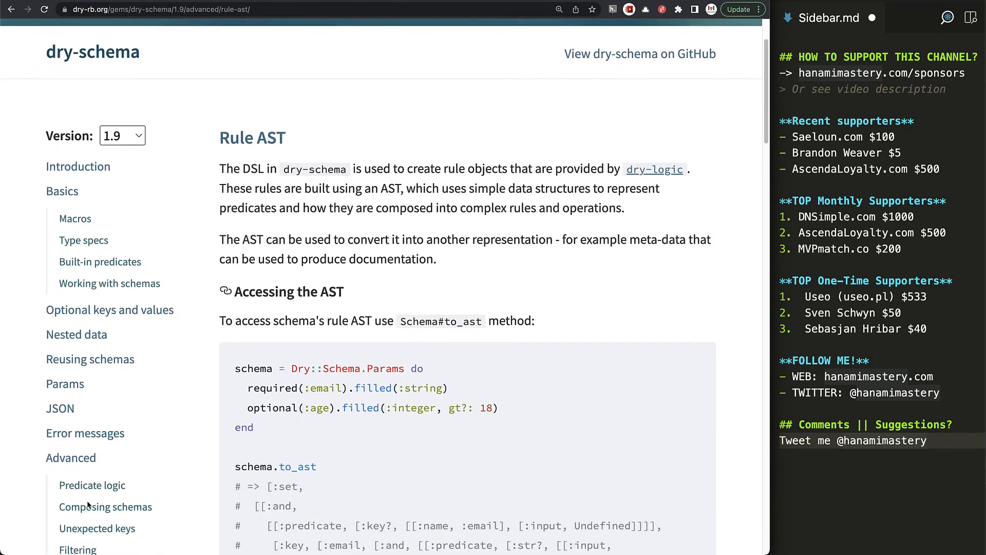
scroll("down", 3)
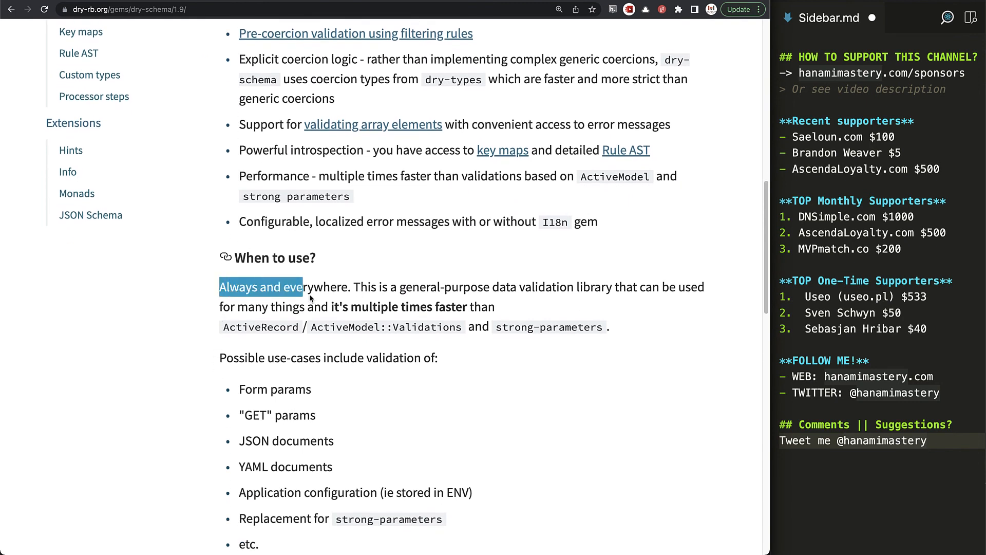
left_click_drag(302, 287, 355, 286)
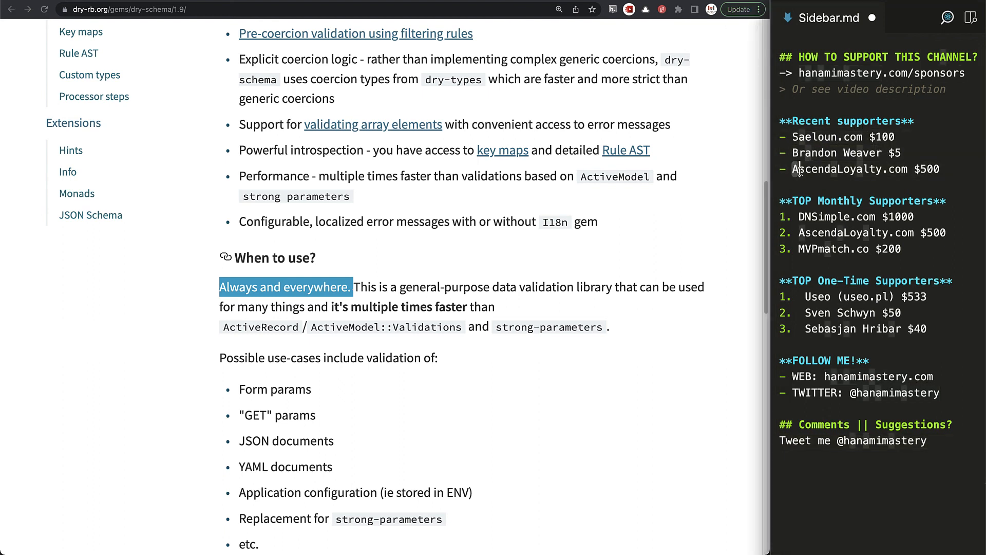
double_click(849, 168)
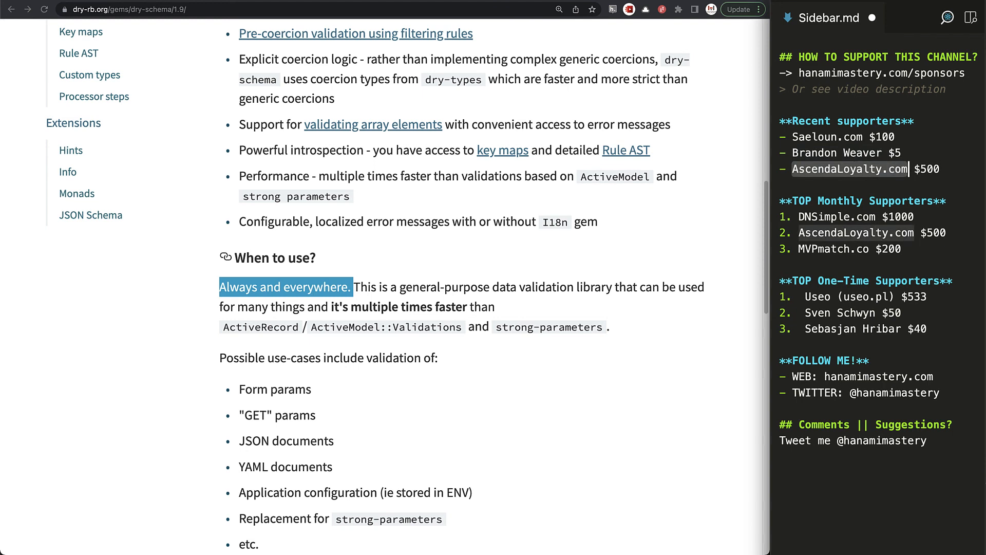